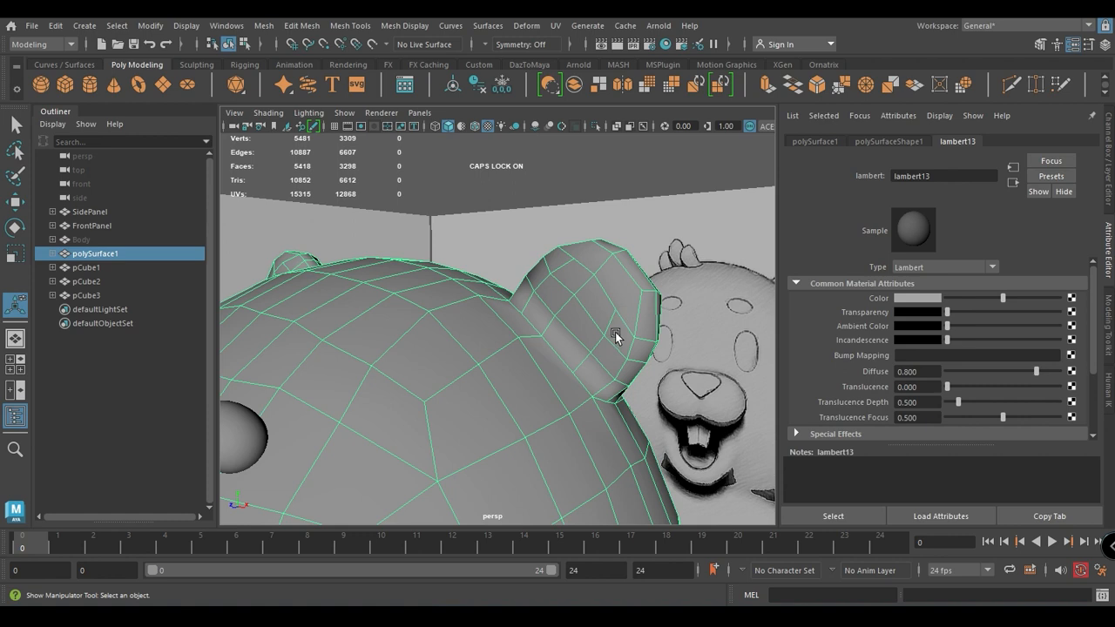
Switch the body mesh to Face mode and select a face on the front of the ear
{"action": "right_click", "coordinate": [617, 336]}
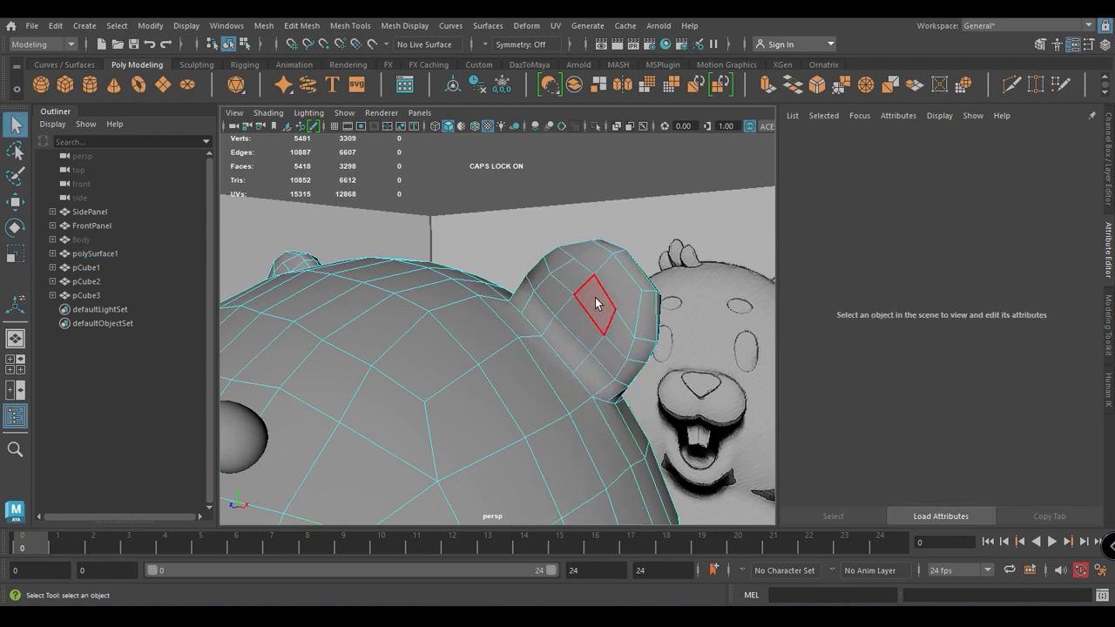
{"action": "left_click", "coordinate": [554, 293]}
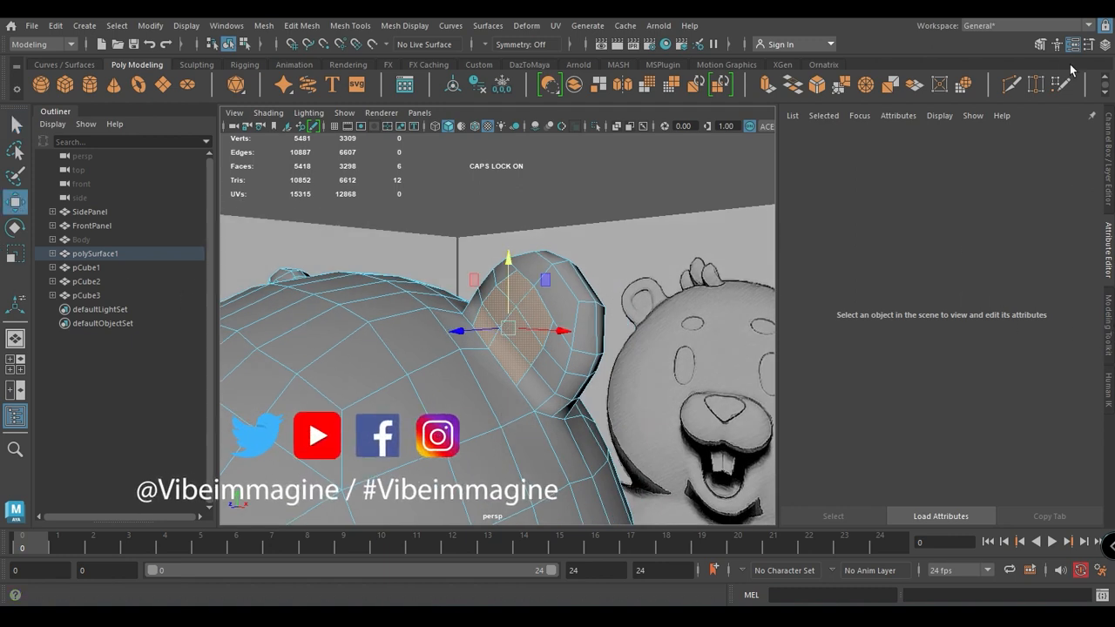
Bring up the Modeling Toolkit panel for extruding the ear faces inward
{"action": "left_click", "coordinate": [1040, 45]}
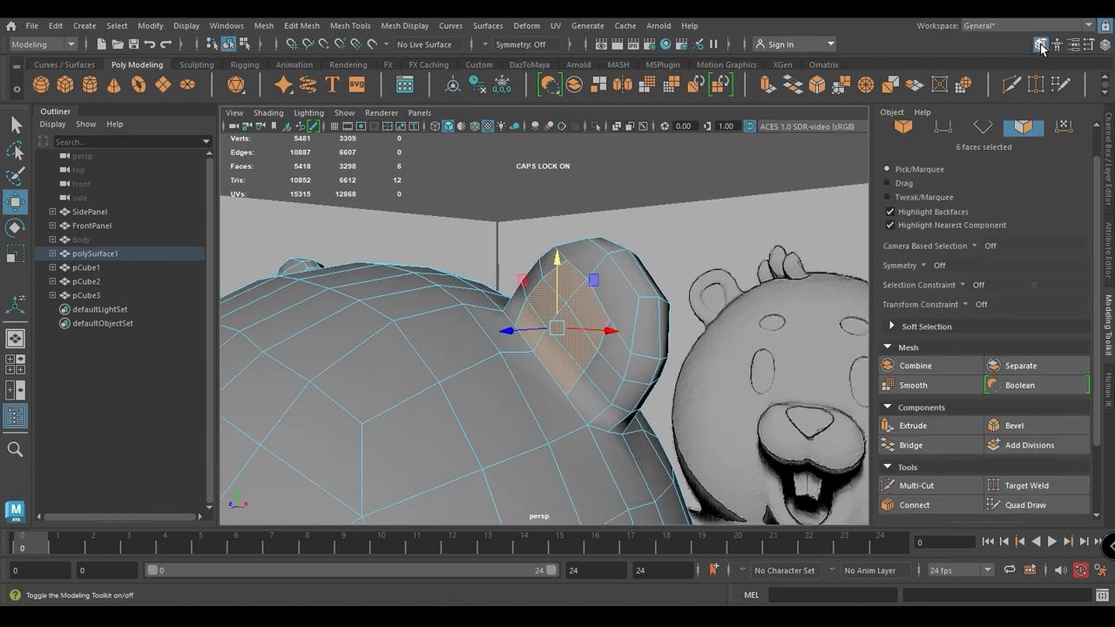
{"action": "mouse_move", "coordinate": [1040, 45]}
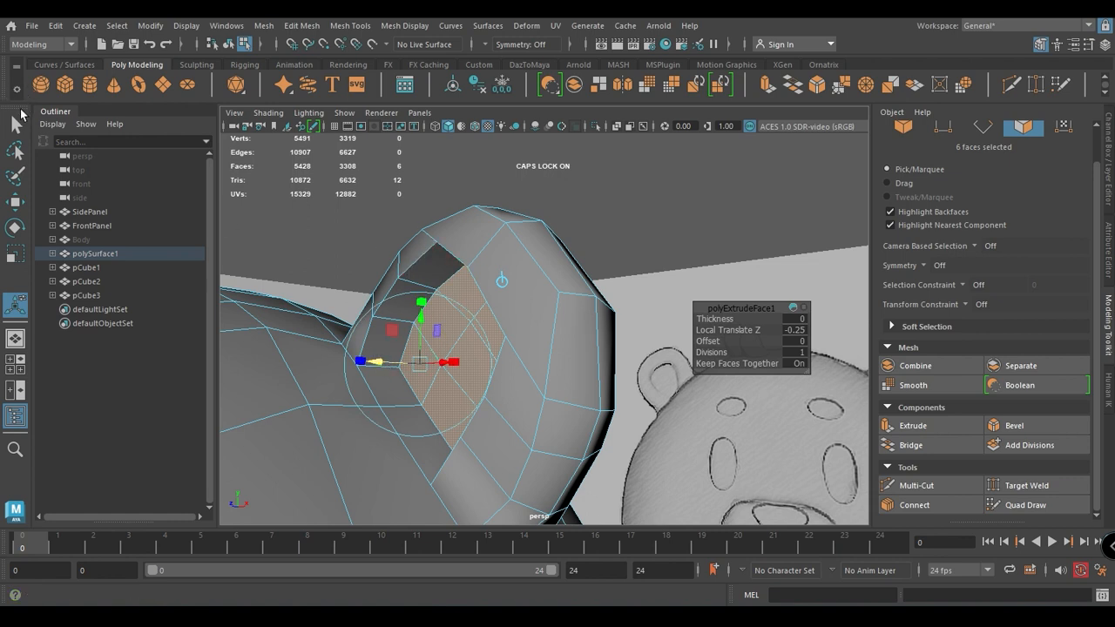
{"action": "mouse_move", "coordinate": [14, 125]}
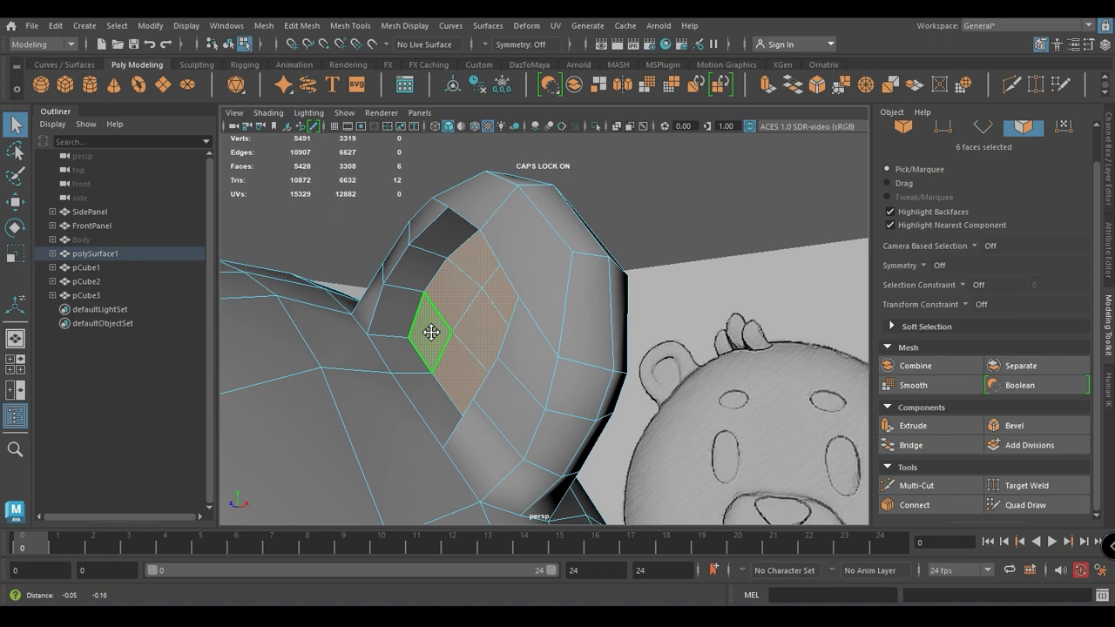
Switch to Vertex mode and pick a vertex on the rim of the ear's hollow
{"action": "right_click", "coordinate": [432, 331]}
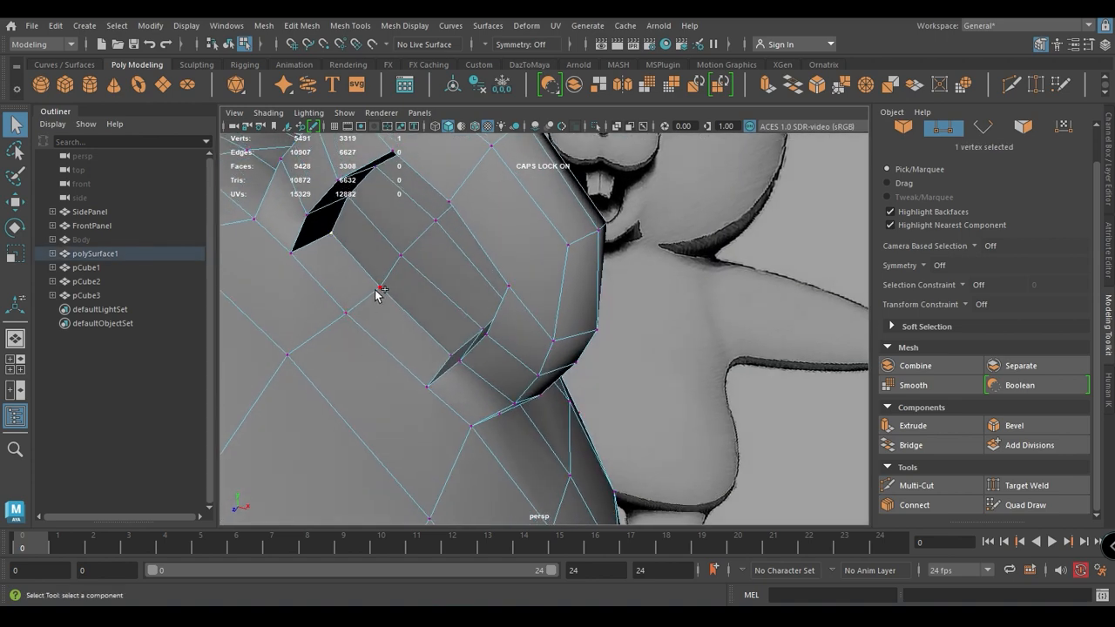
{"action": "left_click", "coordinate": [380, 290]}
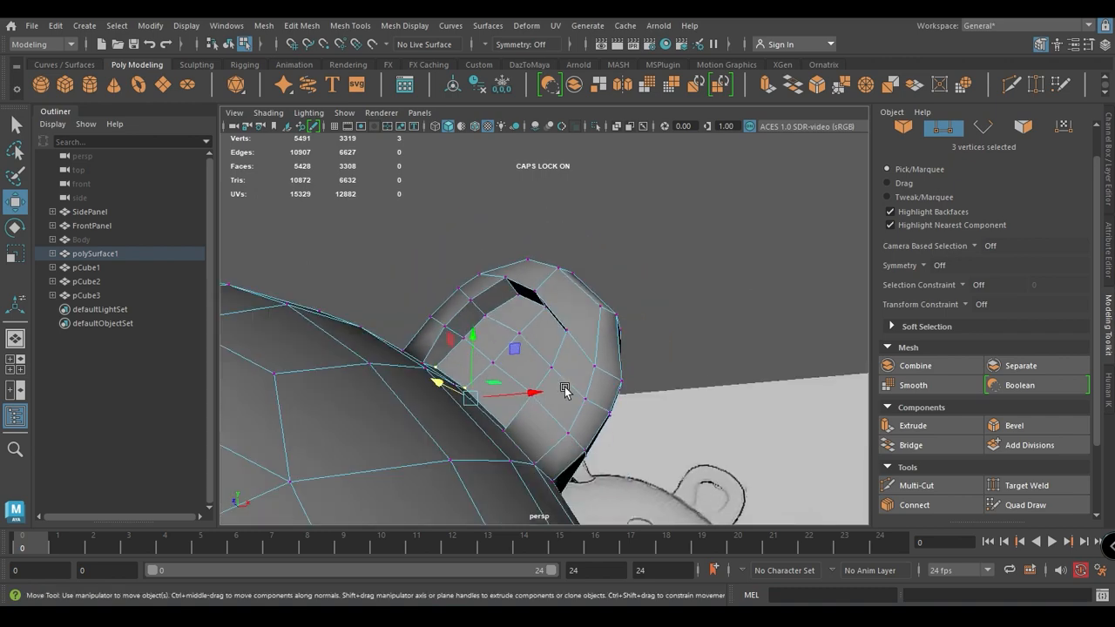
Return to Object mode, select the bear body and orbit to view it smoothed from the front
{"action": "right_click", "coordinate": [565, 390]}
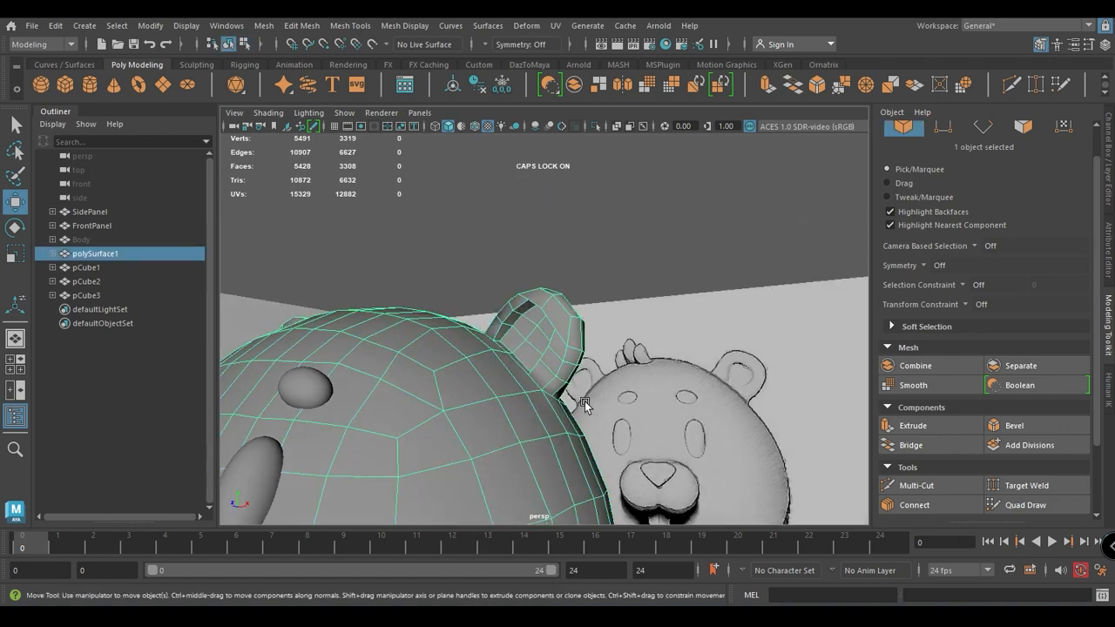
{"action": "left_click", "coordinate": [913, 385]}
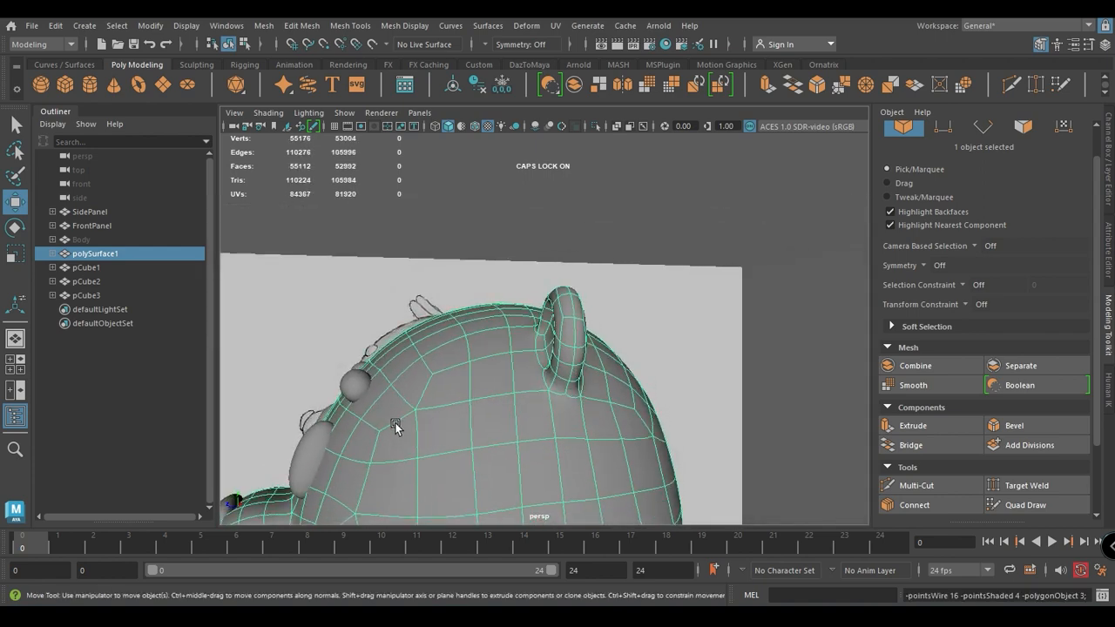
{"action": "left_click_drag", "start_coordinate": [394, 426], "coordinate": [624, 439]}
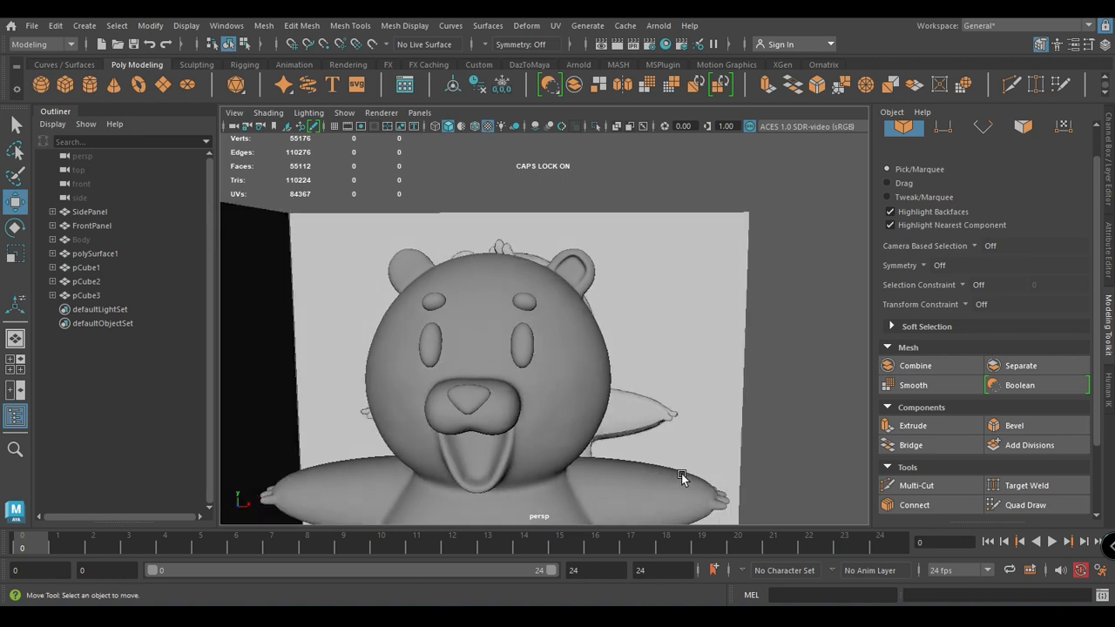
Orbit around the bear and select the body mesh back in its low-poly cage
{"action": "left_click_drag", "start_coordinate": [683, 477], "coordinate": [474, 467]}
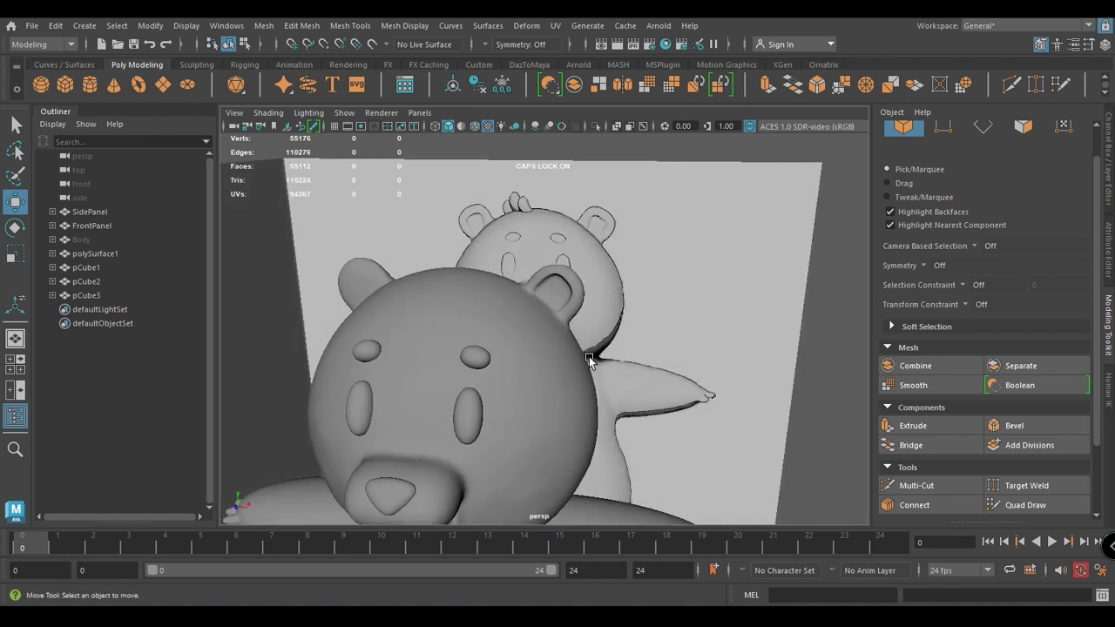
{"action": "mouse_move", "coordinate": [404, 26]}
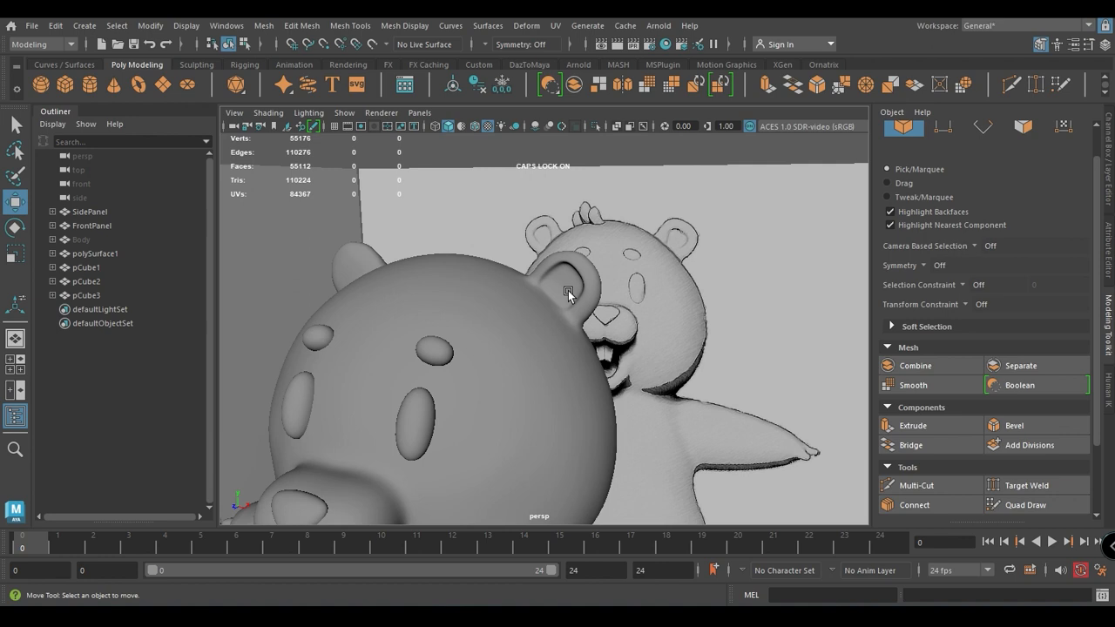
{"action": "mouse_move", "coordinate": [554, 265]}
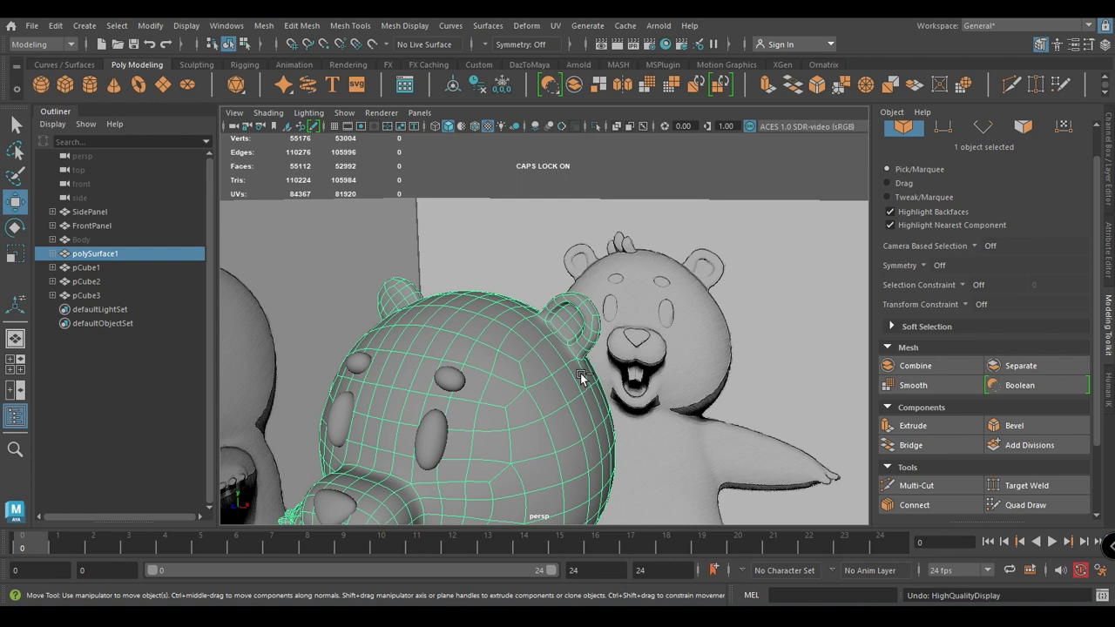
{"action": "left_click", "coordinate": [551, 322]}
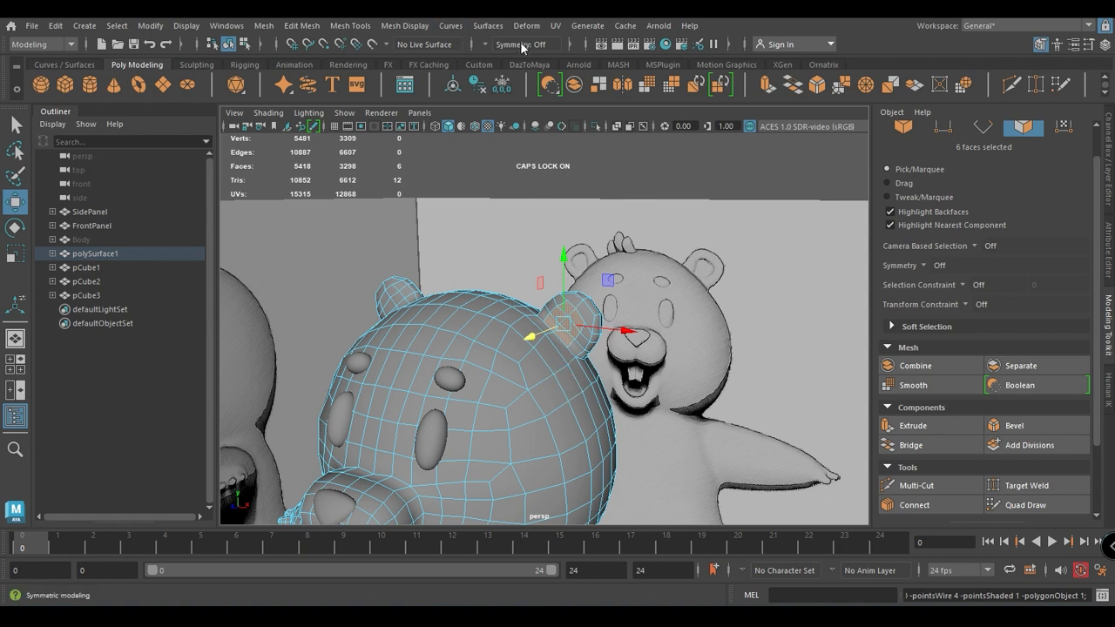
Enable Object X symmetry and push the extruded ear faces deeper inward on both ears
{"action": "left_click", "coordinate": [521, 45]}
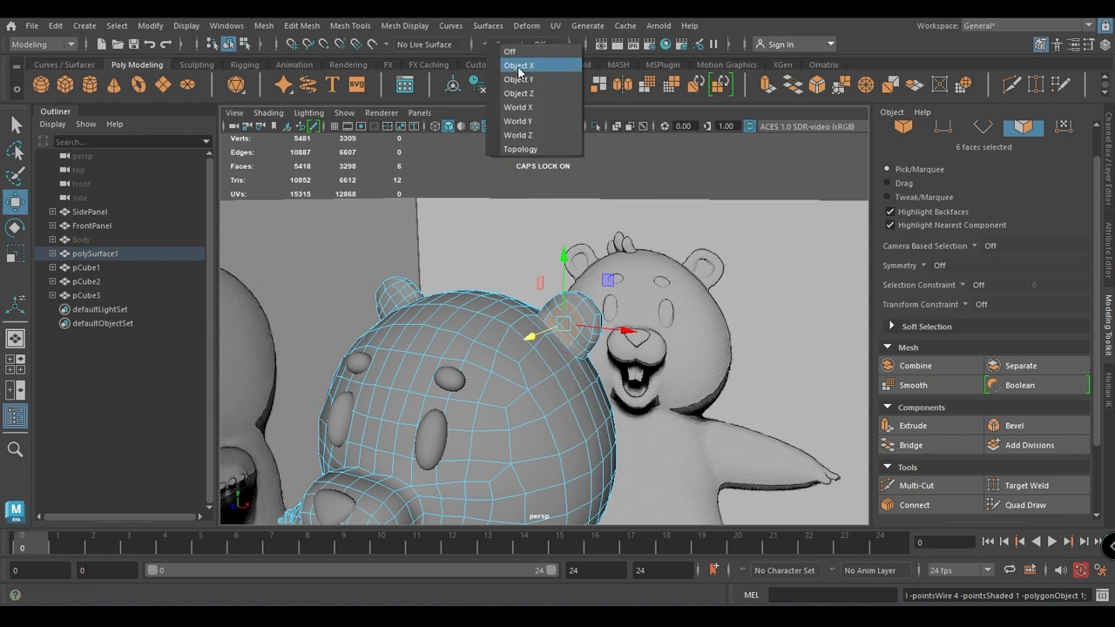
{"action": "left_click", "coordinate": [519, 64]}
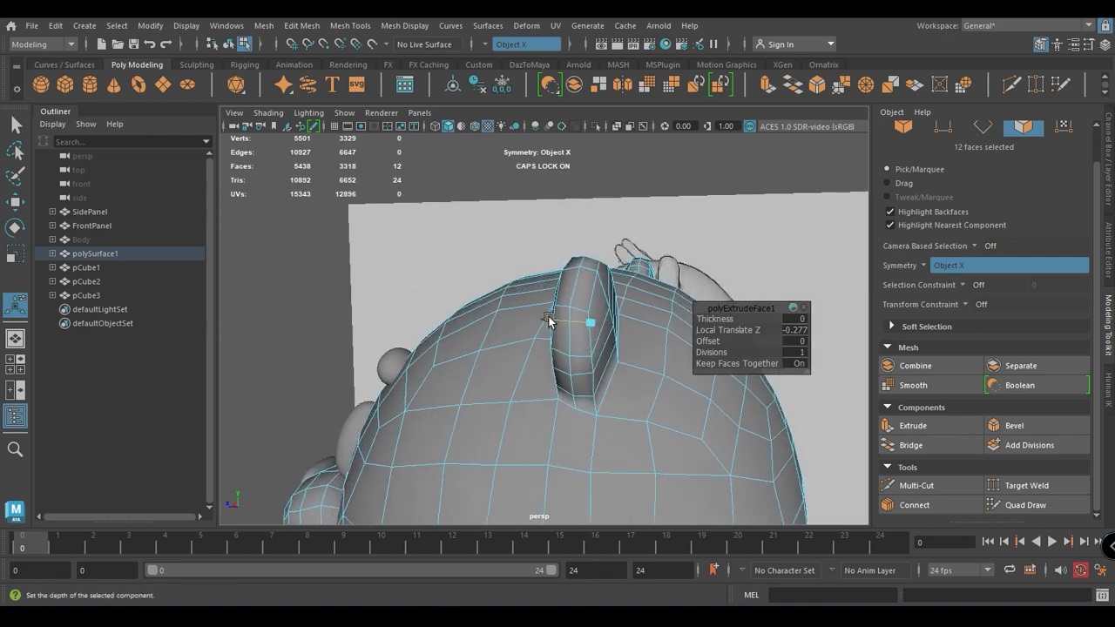
{"action": "left_click_drag", "start_coordinate": [549, 322], "coordinate": [579, 340]}
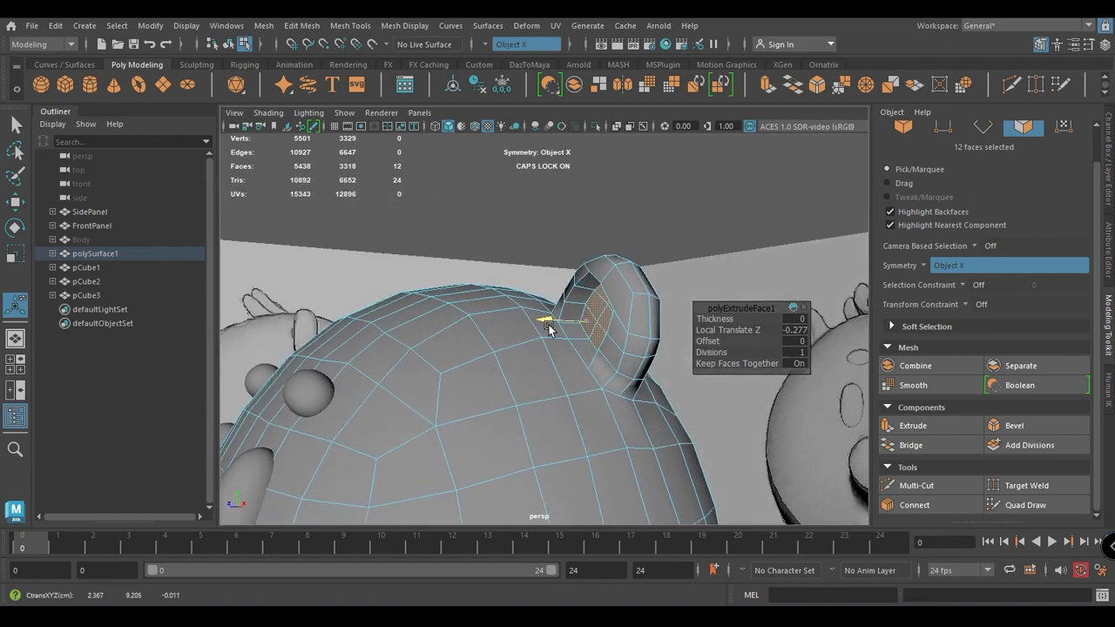
{"action": "left_click_drag", "start_coordinate": [549, 329], "coordinate": [596, 379]}
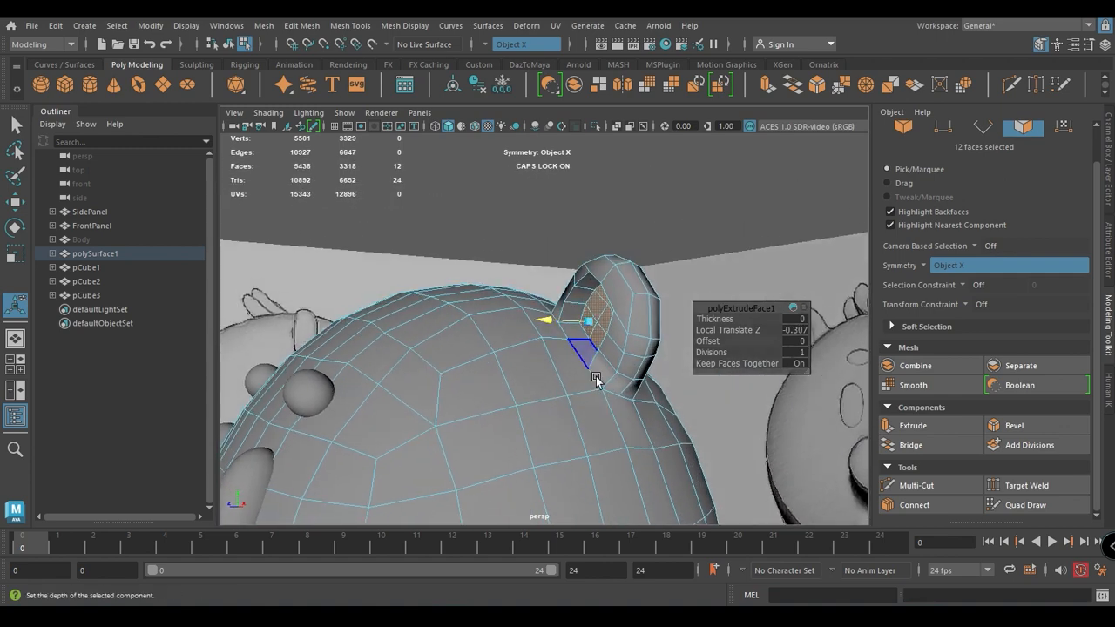
{"action": "left_click_drag", "start_coordinate": [596, 380], "coordinate": [664, 453]}
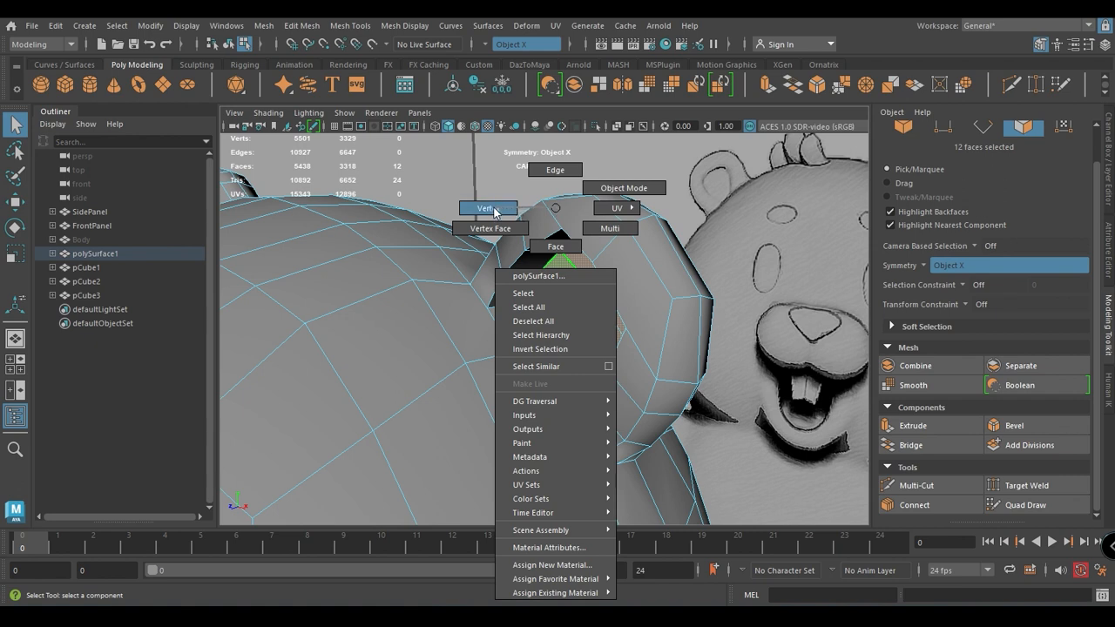
{"action": "mouse_move", "coordinate": [490, 227]}
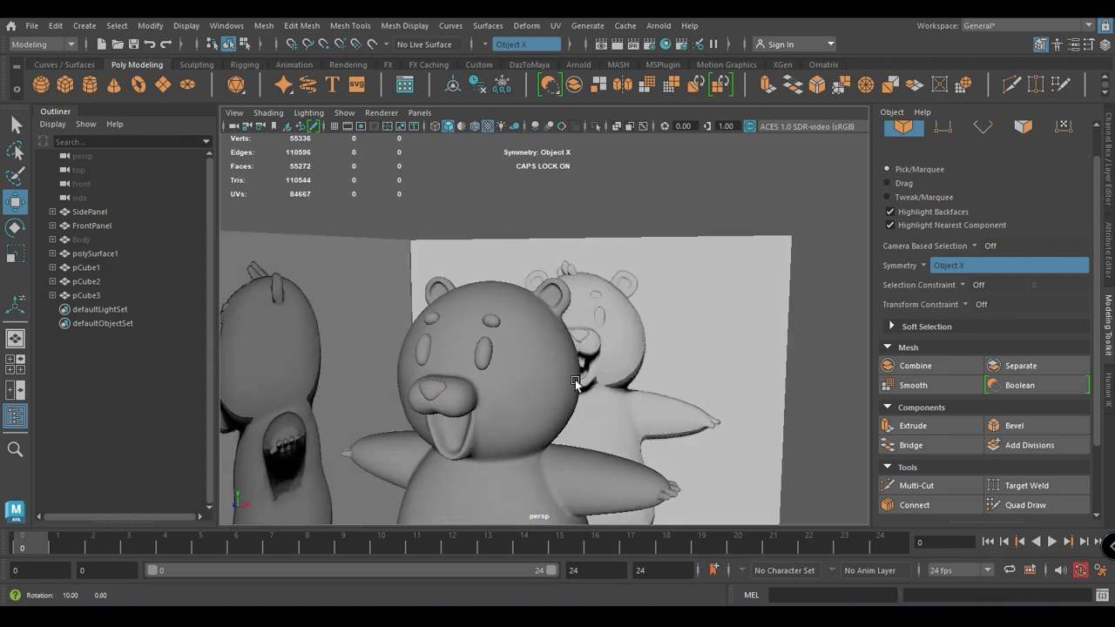
Orbit around the bear to review both hollowed ears
{"action": "left_click_drag", "start_coordinate": [575, 380], "coordinate": [596, 357]}
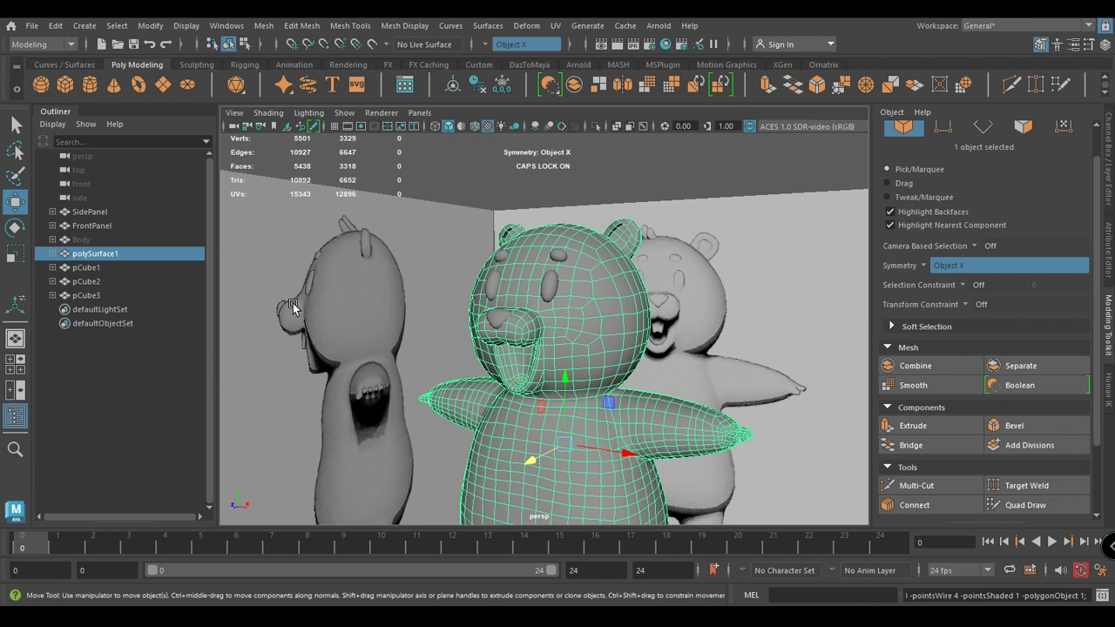
{"action": "mouse_move", "coordinate": [209, 236]}
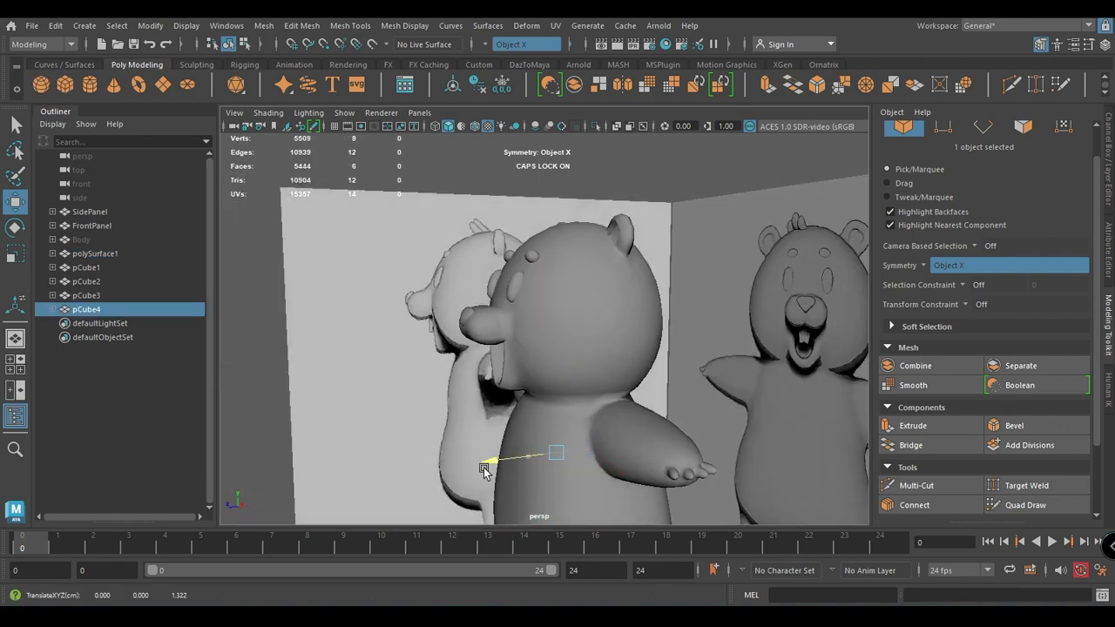
Move the new cube toward the mouth and scale it into a thin tooth block
{"action": "left_click_drag", "start_coordinate": [486, 471], "coordinate": [488, 357]}
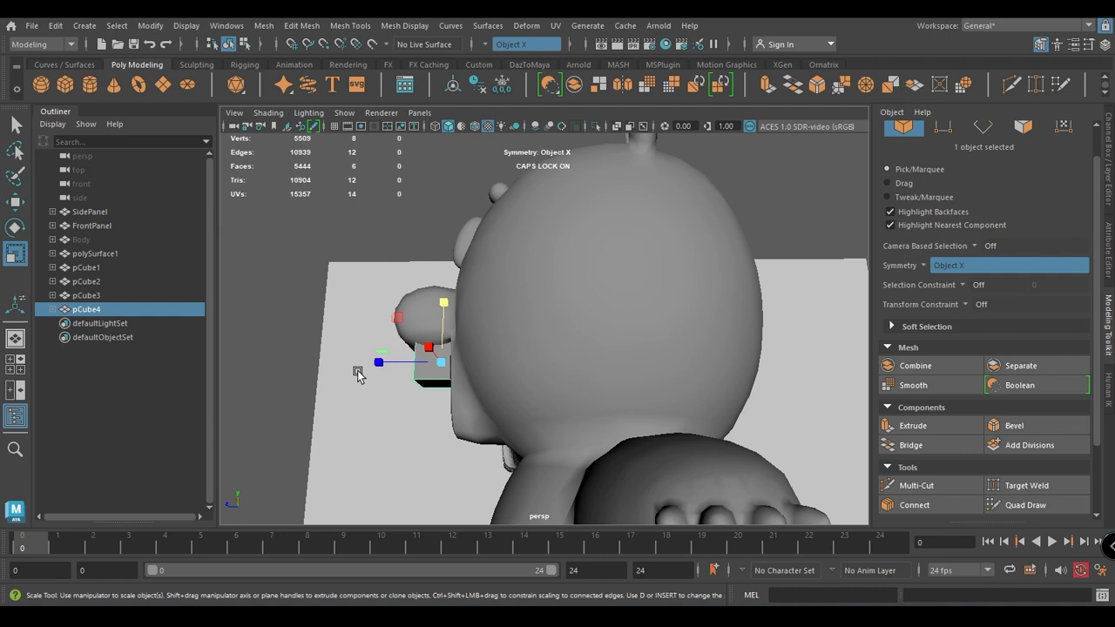
{"action": "left_click_drag", "start_coordinate": [380, 362], "coordinate": [439, 380]}
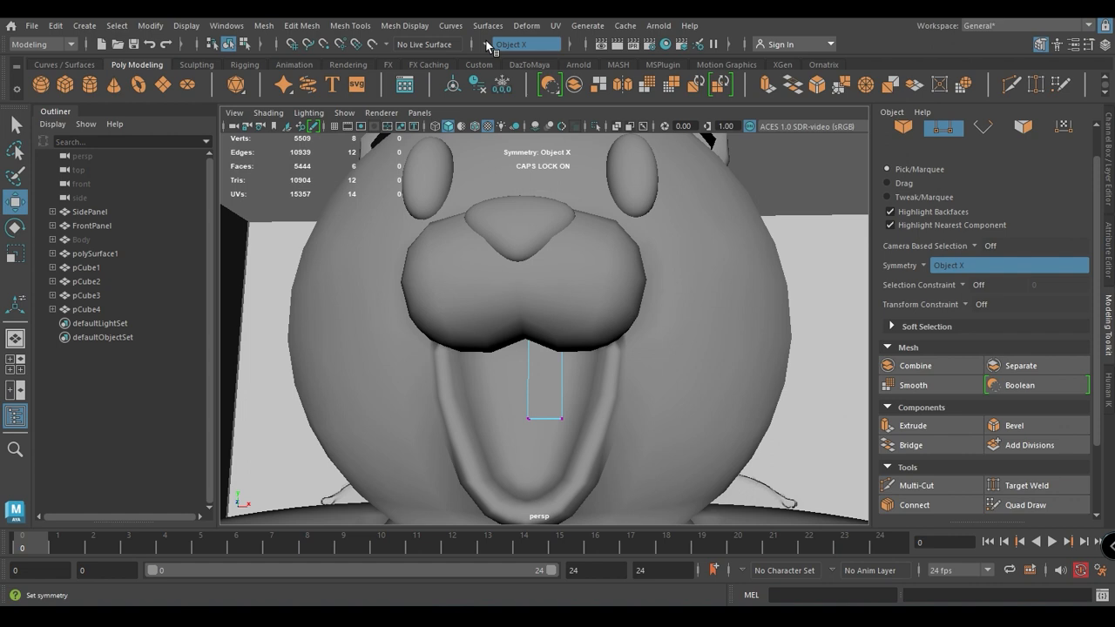
Turn symmetry off, return the tooth to Object mode and orbit to view it from the side
{"action": "left_click", "coordinate": [523, 44]}
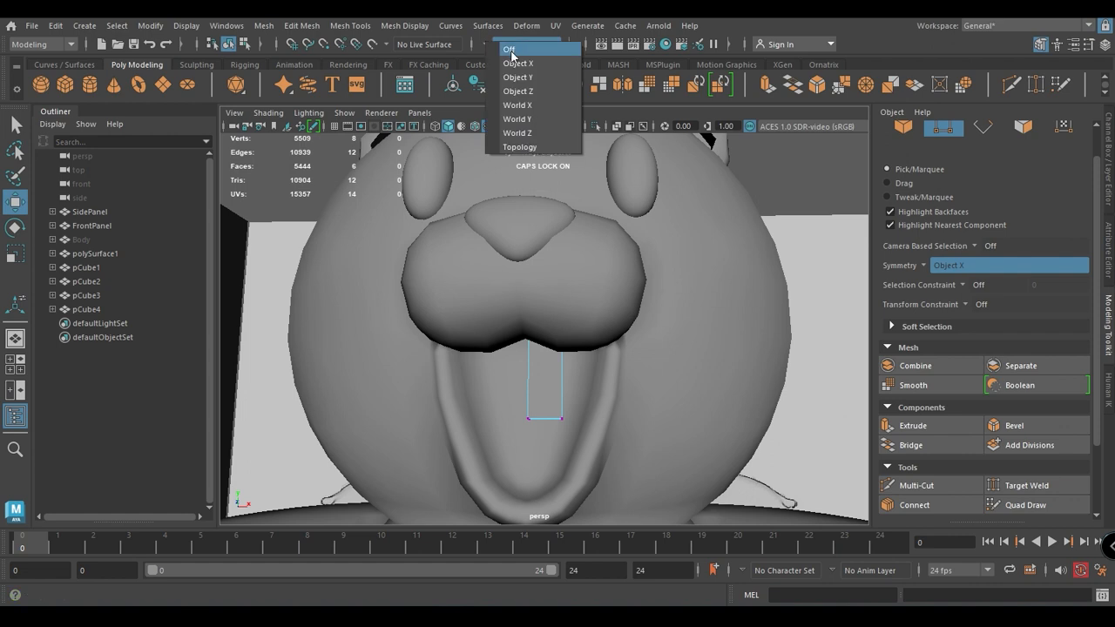
{"action": "left_click", "coordinate": [509, 48]}
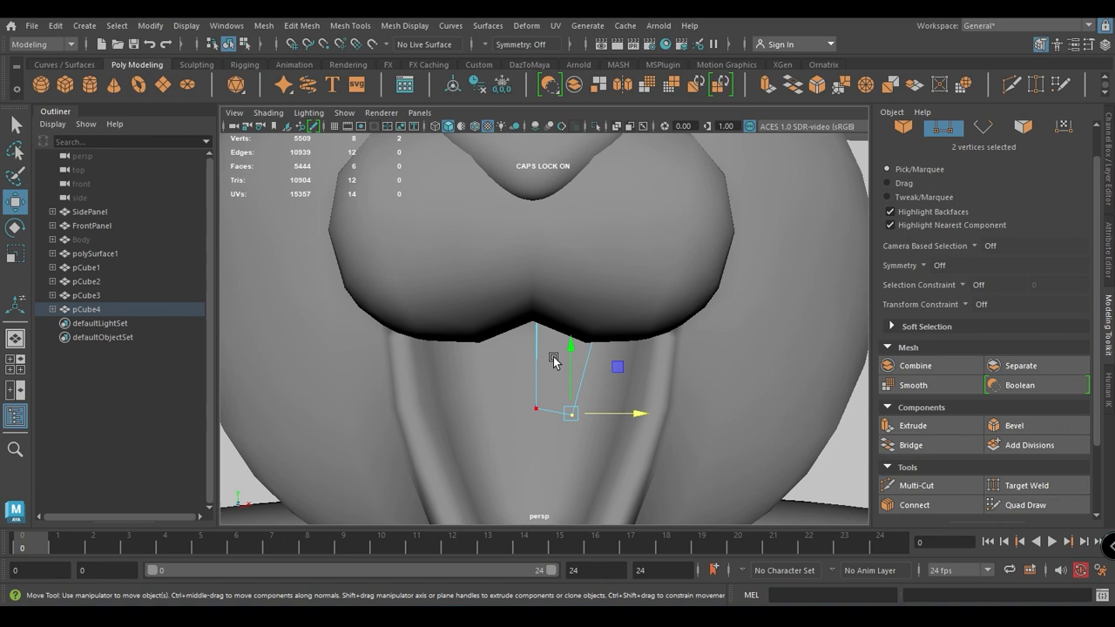
{"action": "right_click", "coordinate": [554, 359]}
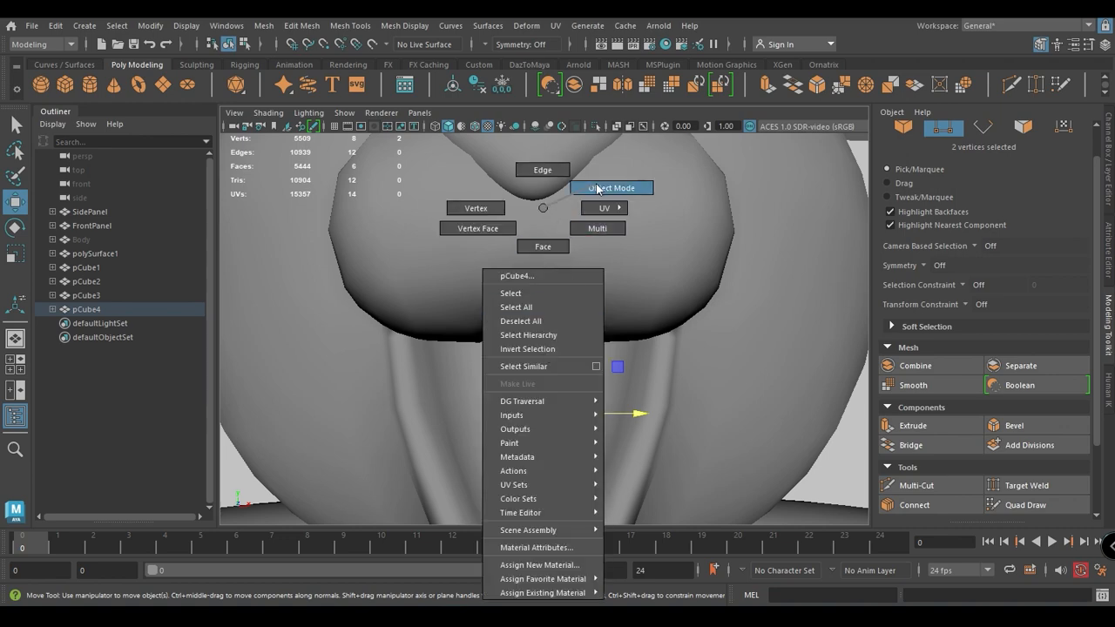
{"action": "left_click", "coordinate": [611, 189]}
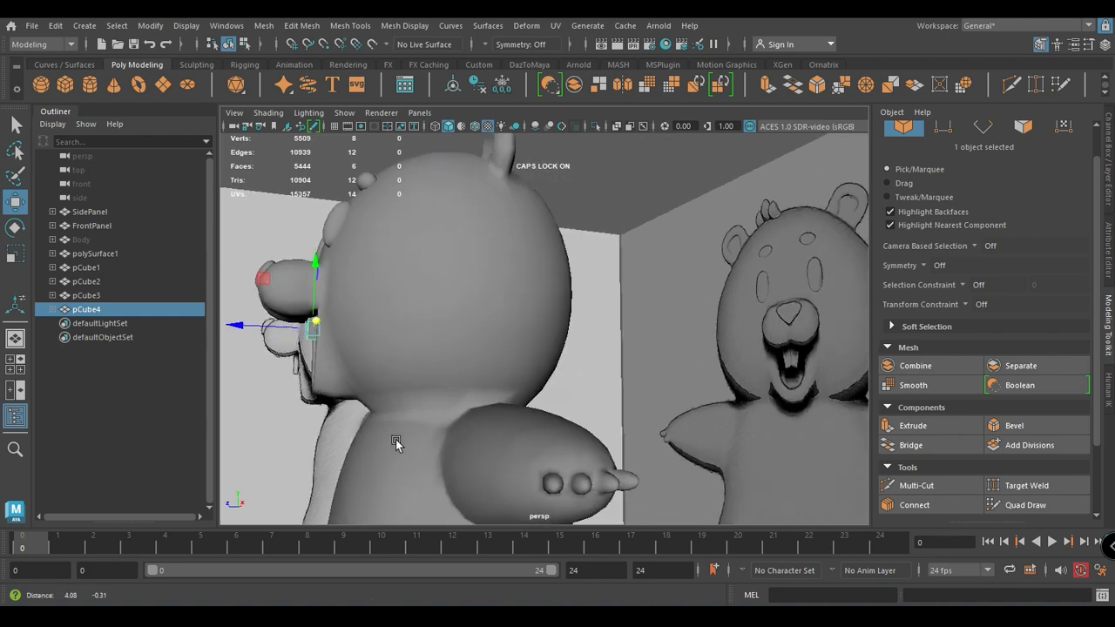
{"action": "left_click_drag", "start_coordinate": [397, 444], "coordinate": [544, 460]}
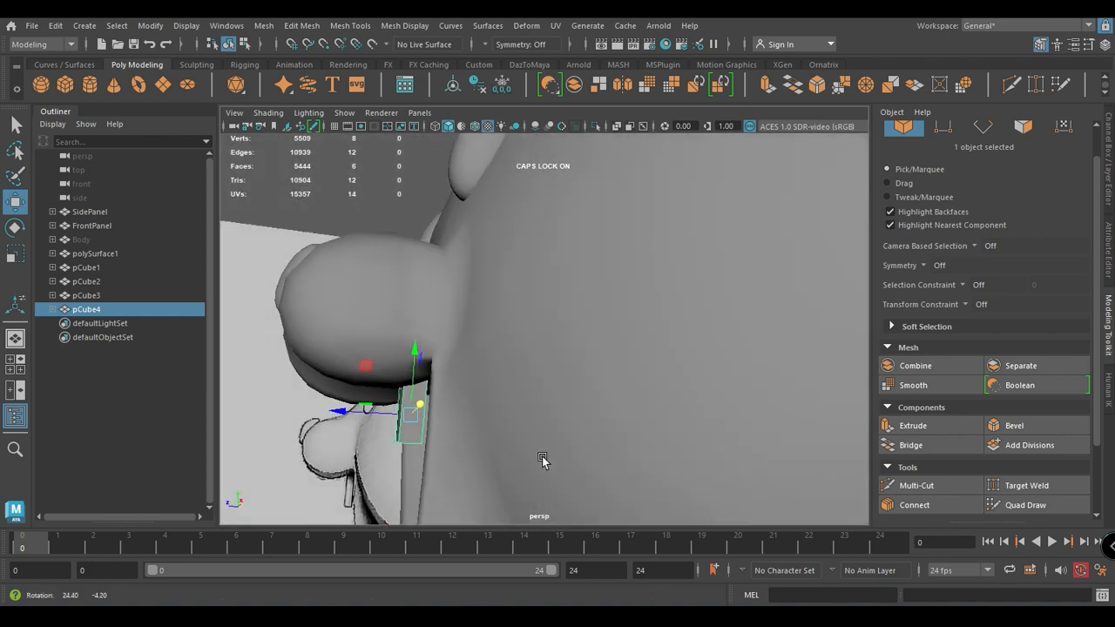
{"action": "left_click_drag", "start_coordinate": [544, 460], "coordinate": [592, 411]}
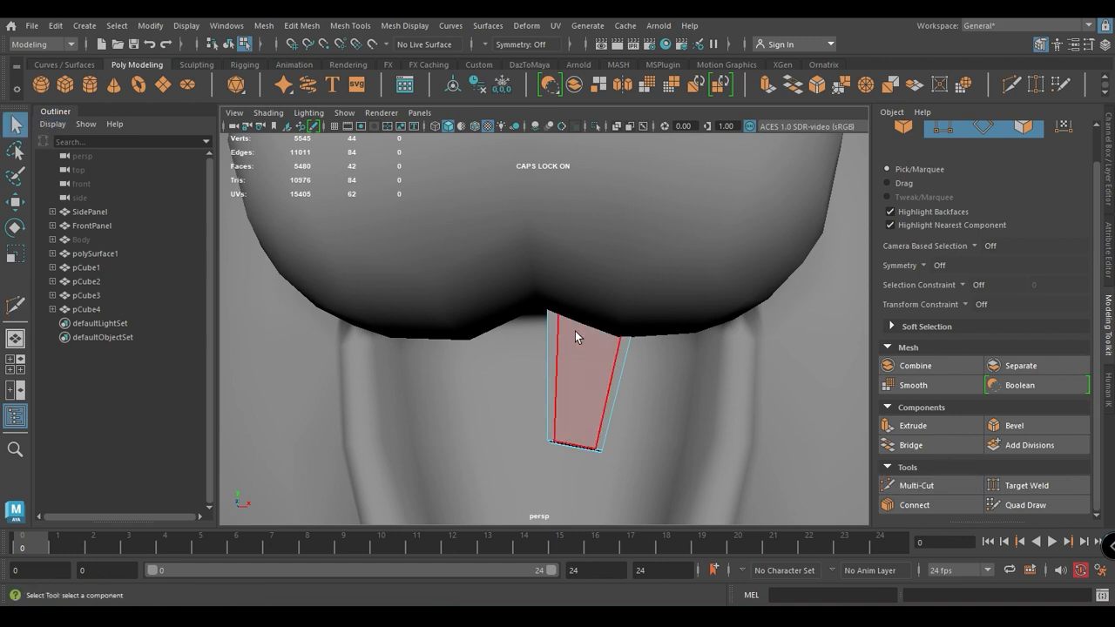
Bring up the selection-mode marking menu on the subdivided, tapered tooth
{"action": "right_click", "coordinate": [575, 338]}
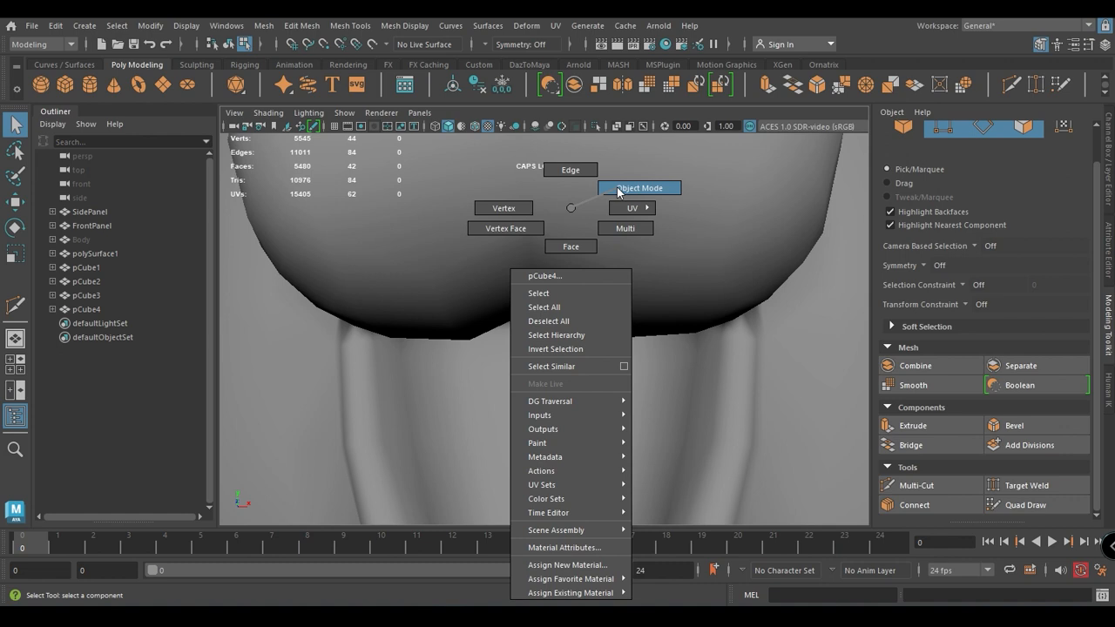
Freeze the tooth's transformations, then Mirror it to create a matching second front tooth
{"action": "left_click", "coordinate": [638, 188]}
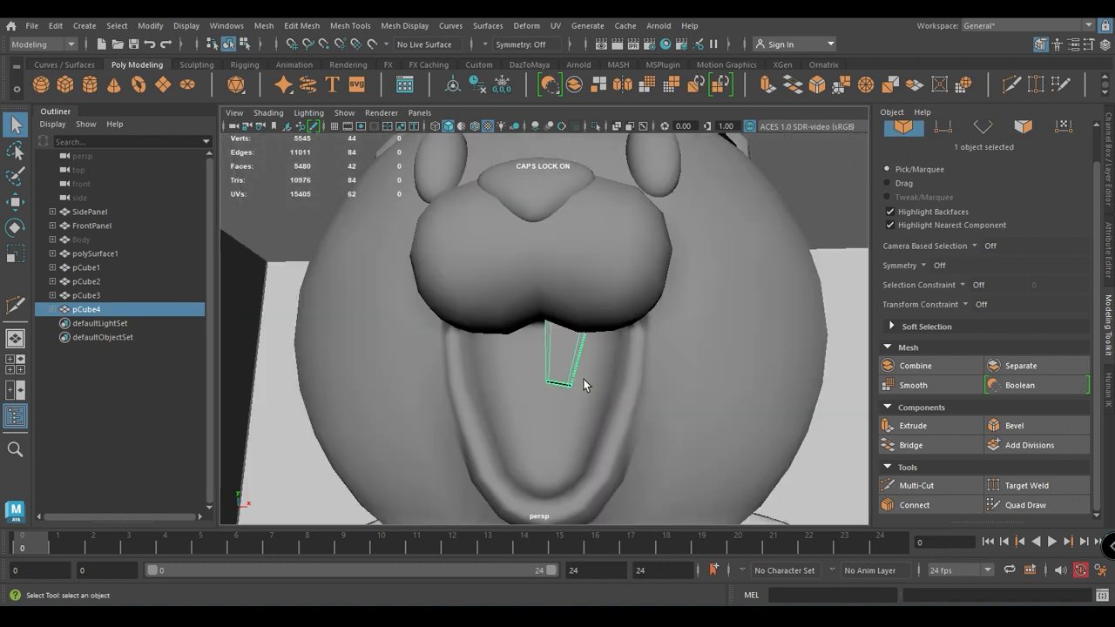
{"action": "mouse_move", "coordinate": [150, 26]}
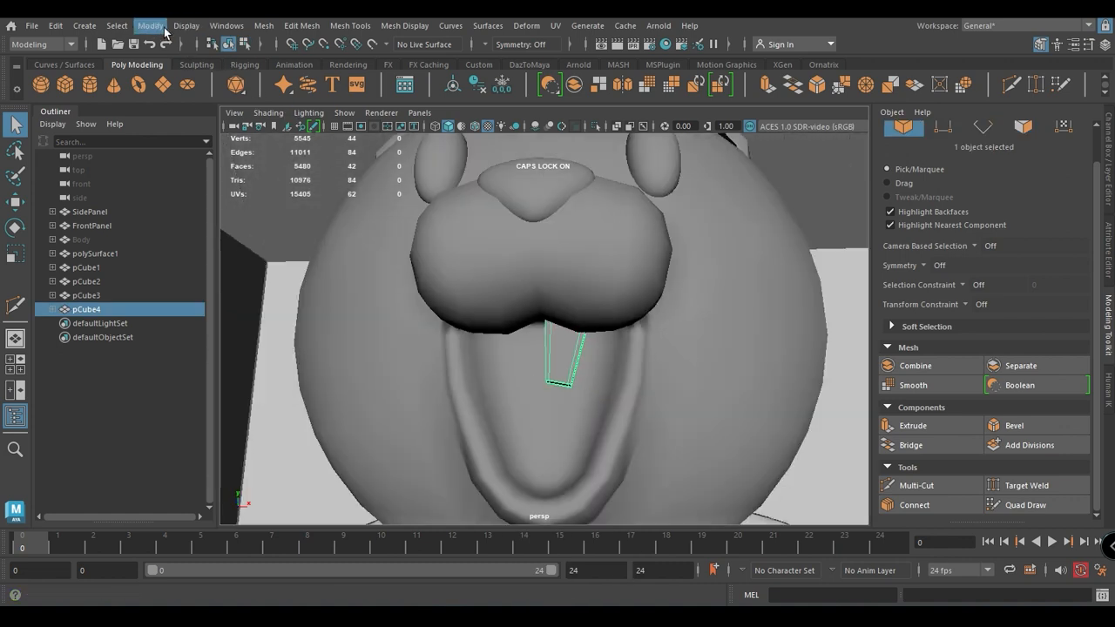
{"action": "left_click", "coordinate": [150, 27]}
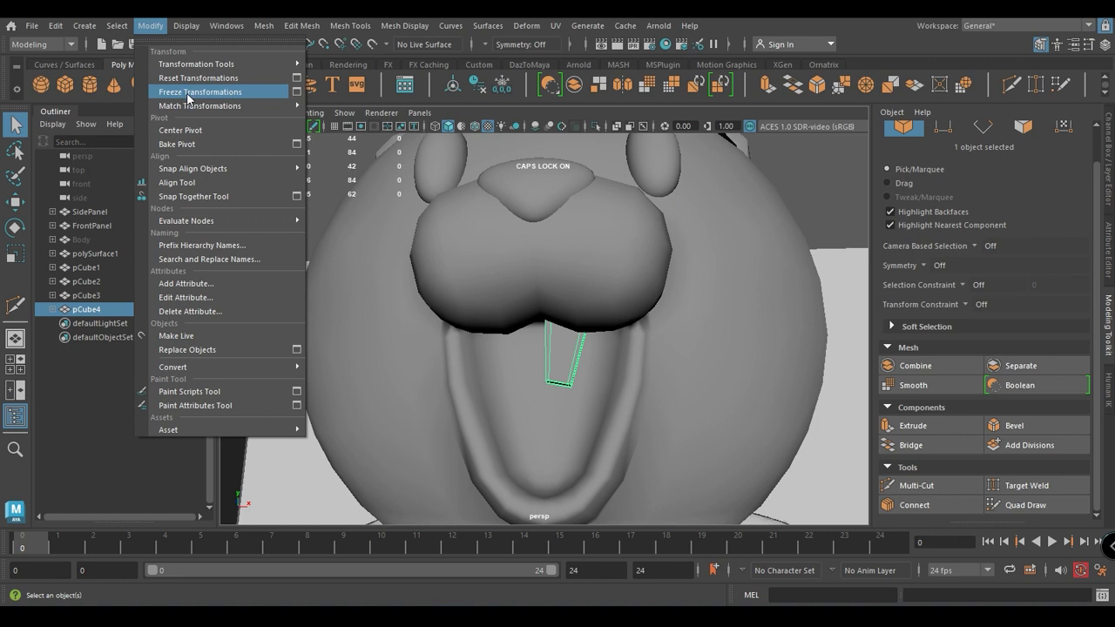
{"action": "left_click", "coordinate": [201, 91]}
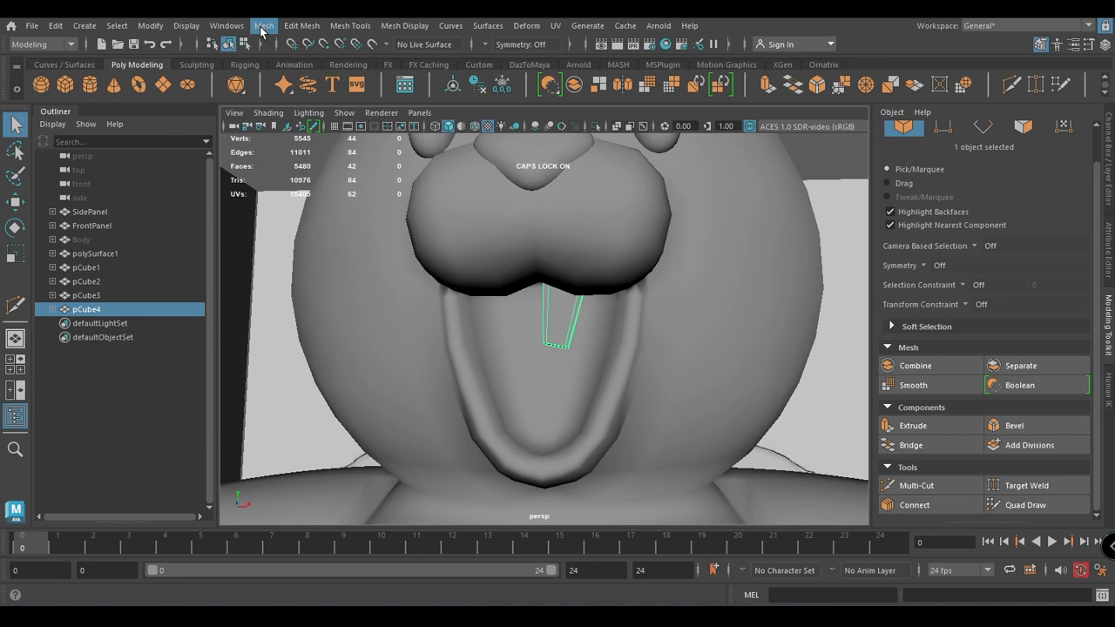
{"action": "left_click", "coordinate": [263, 26]}
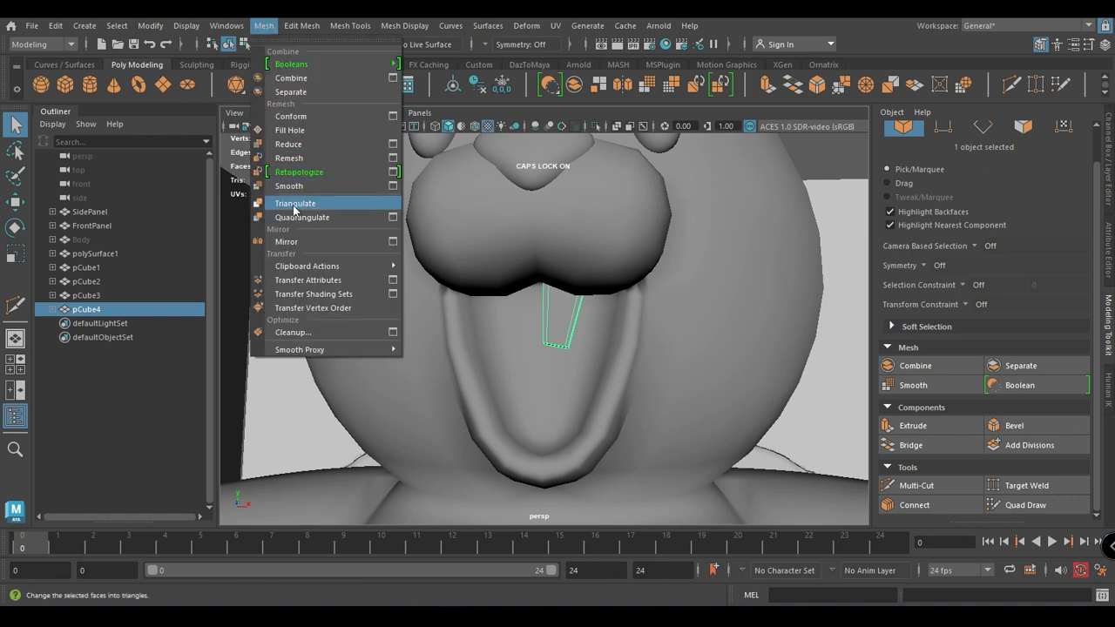
{"action": "mouse_move", "coordinate": [303, 234]}
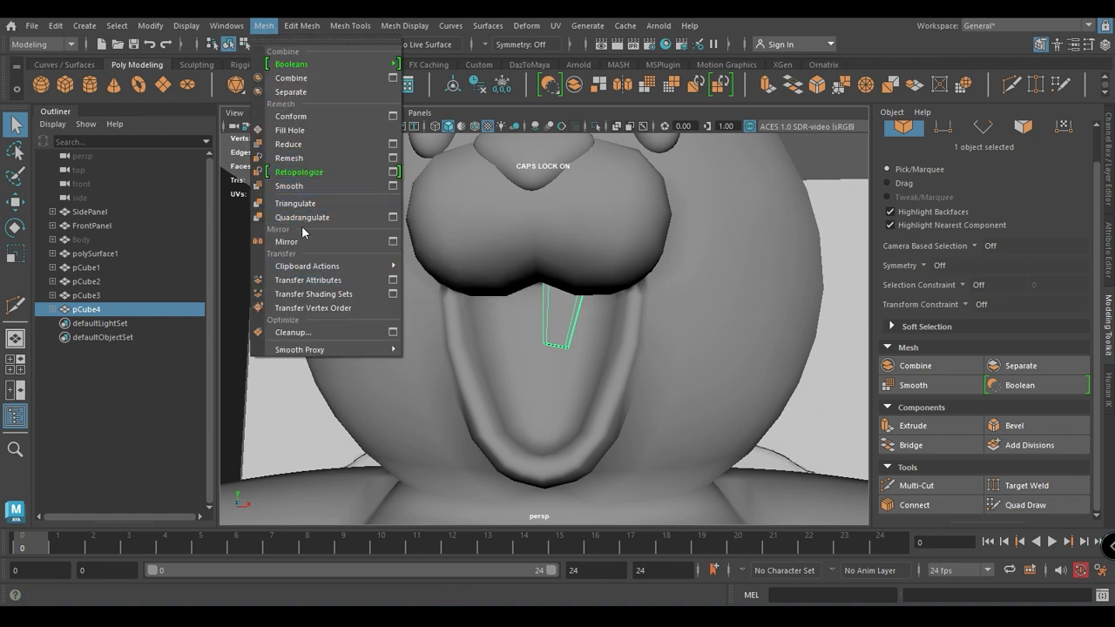
{"action": "left_click", "coordinate": [286, 240]}
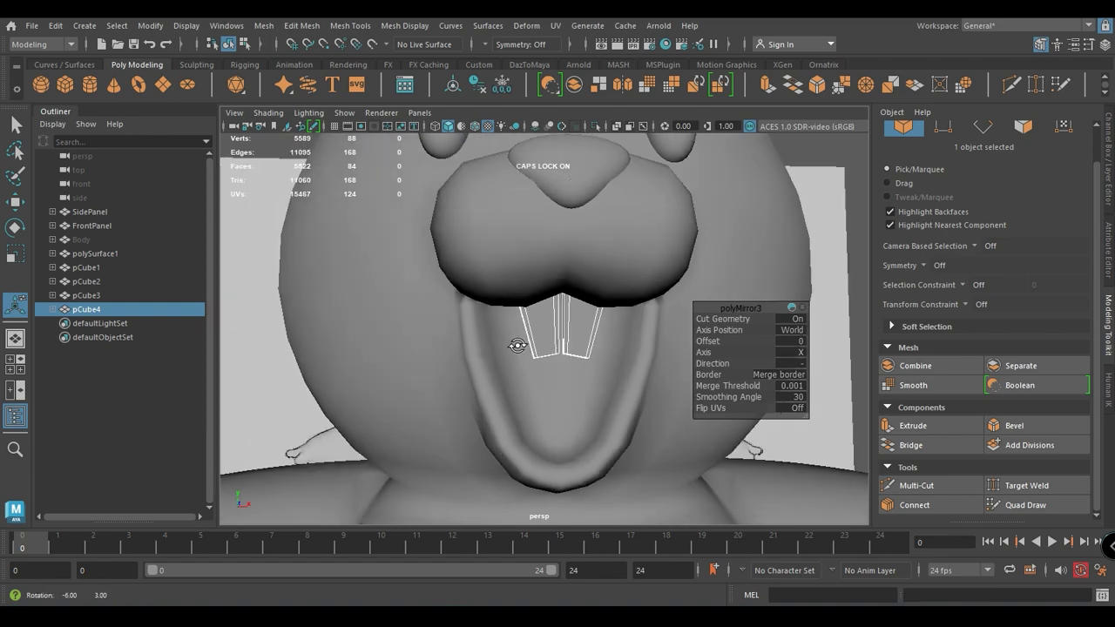
Inspect the merged teeth up close and switch to face selection on them
{"action": "left_click_drag", "start_coordinate": [523, 348], "coordinate": [488, 366]}
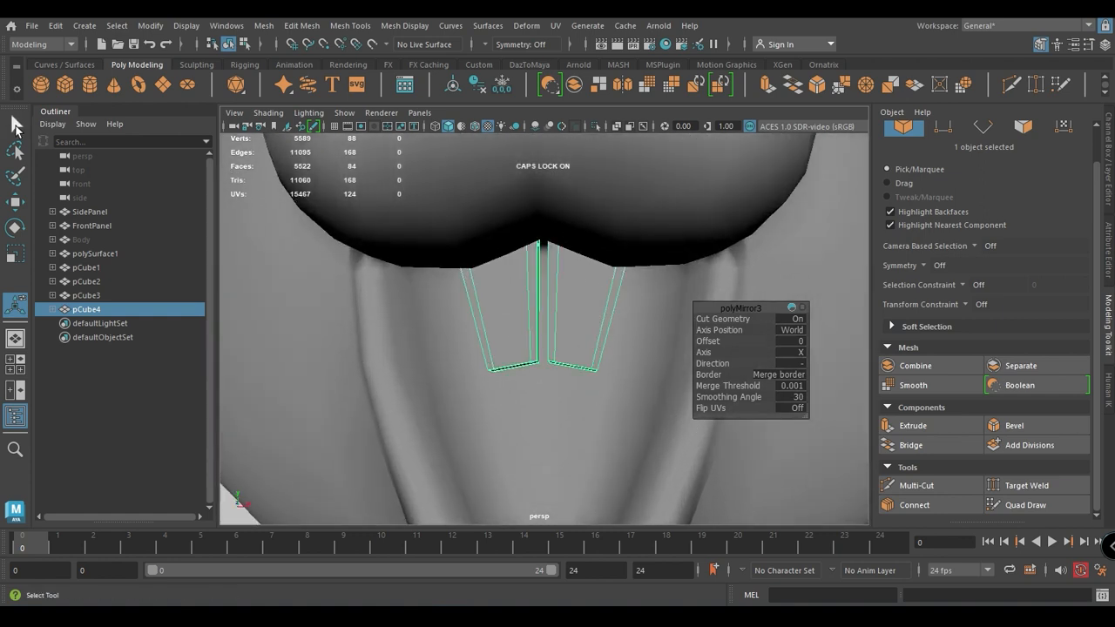
{"action": "left_click", "coordinate": [56, 26]}
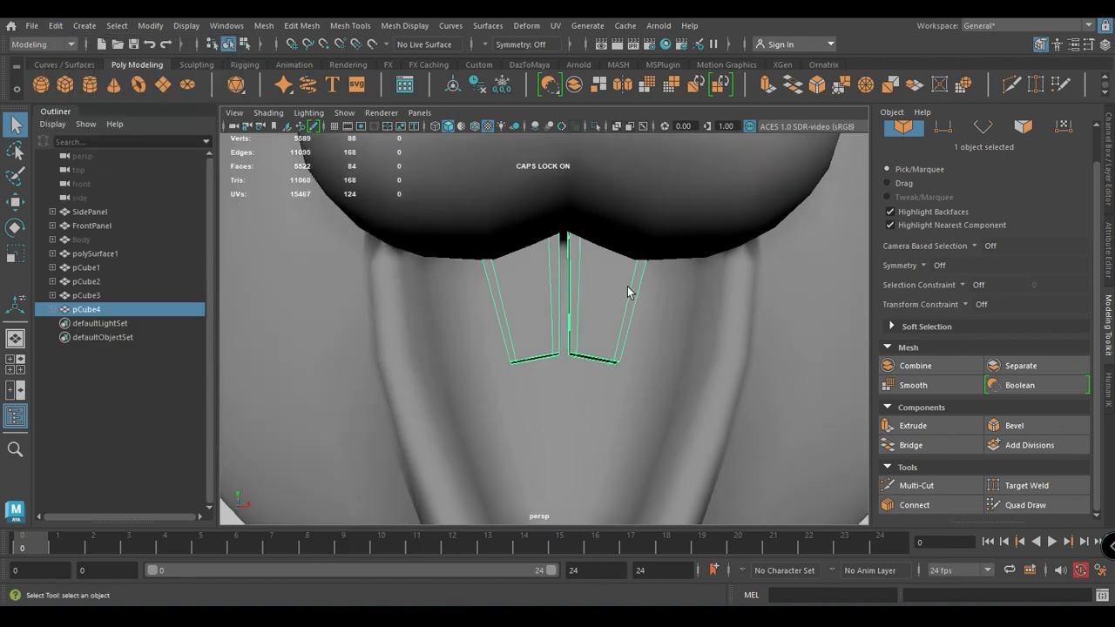
{"action": "right_click", "coordinate": [627, 292]}
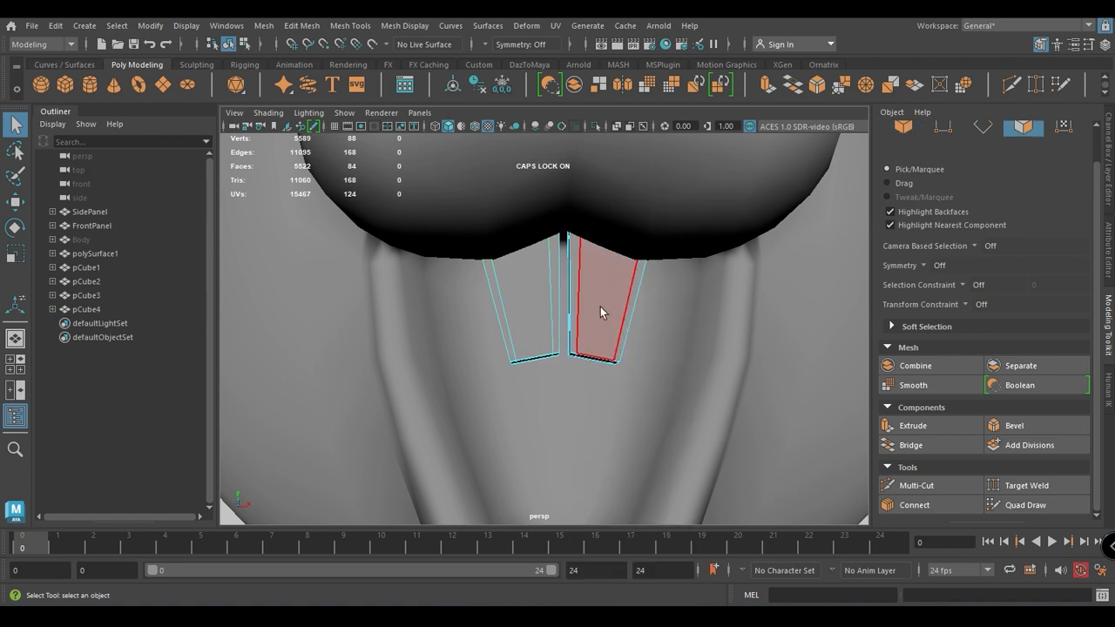
Select the right tooth's faces and enable Object X symmetry so both teeth edit together
{"action": "left_click", "coordinate": [601, 300]}
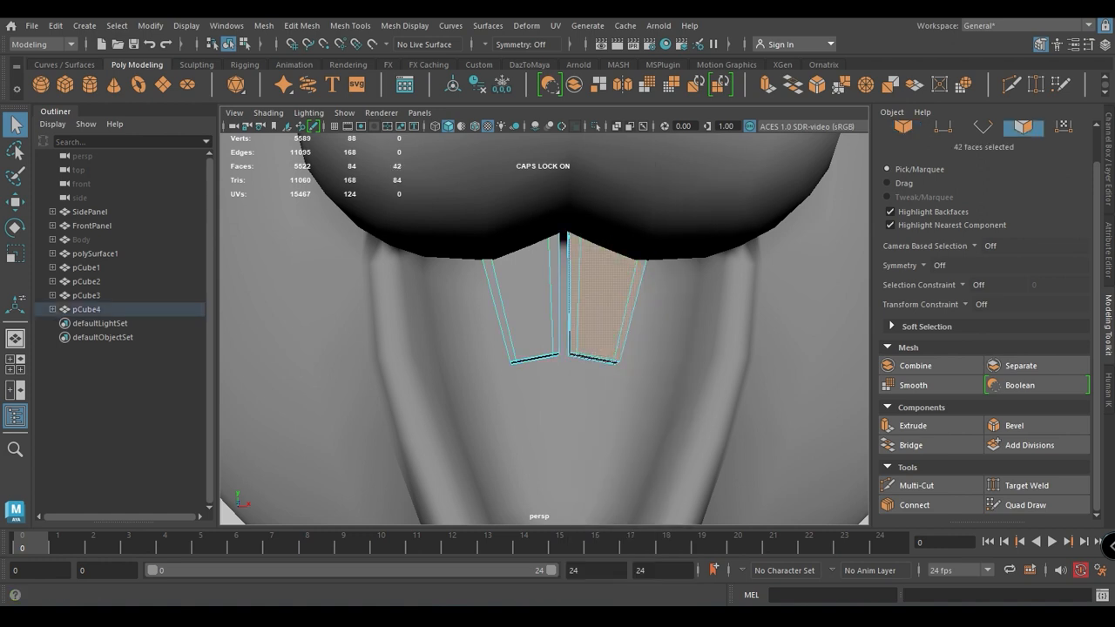
{"action": "left_click", "coordinate": [521, 44]}
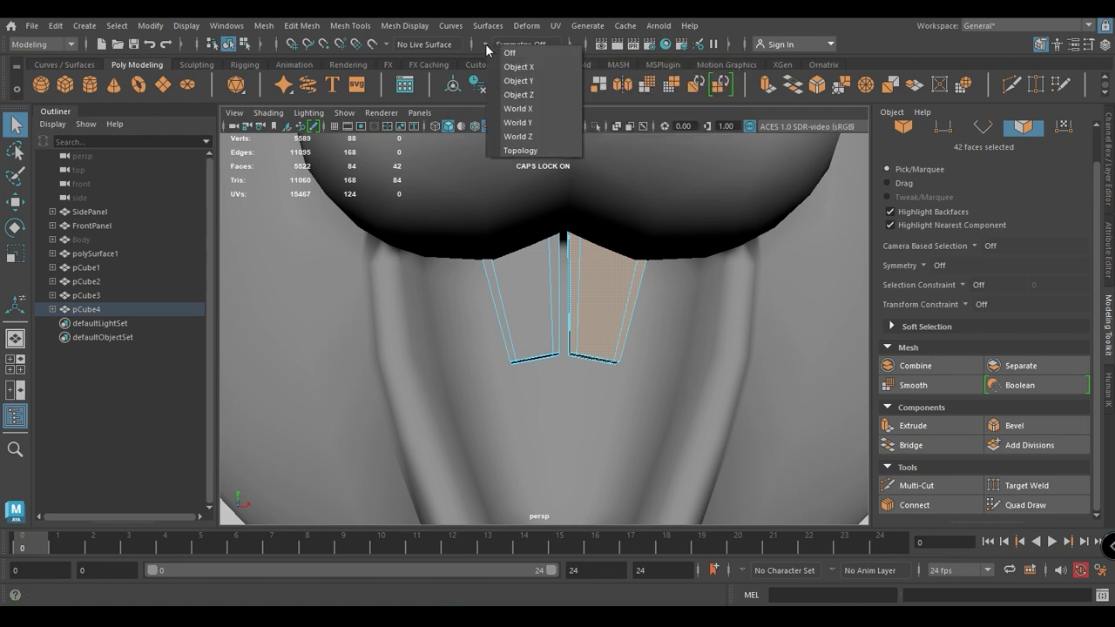
{"action": "left_click", "coordinate": [519, 66]}
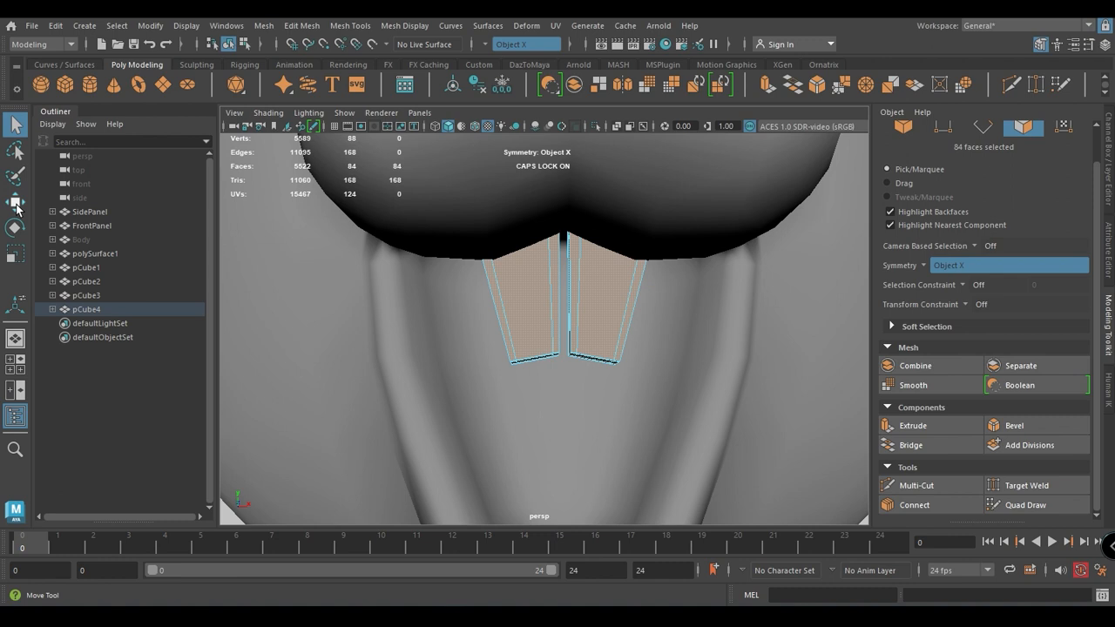
{"action": "left_click", "coordinate": [14, 202]}
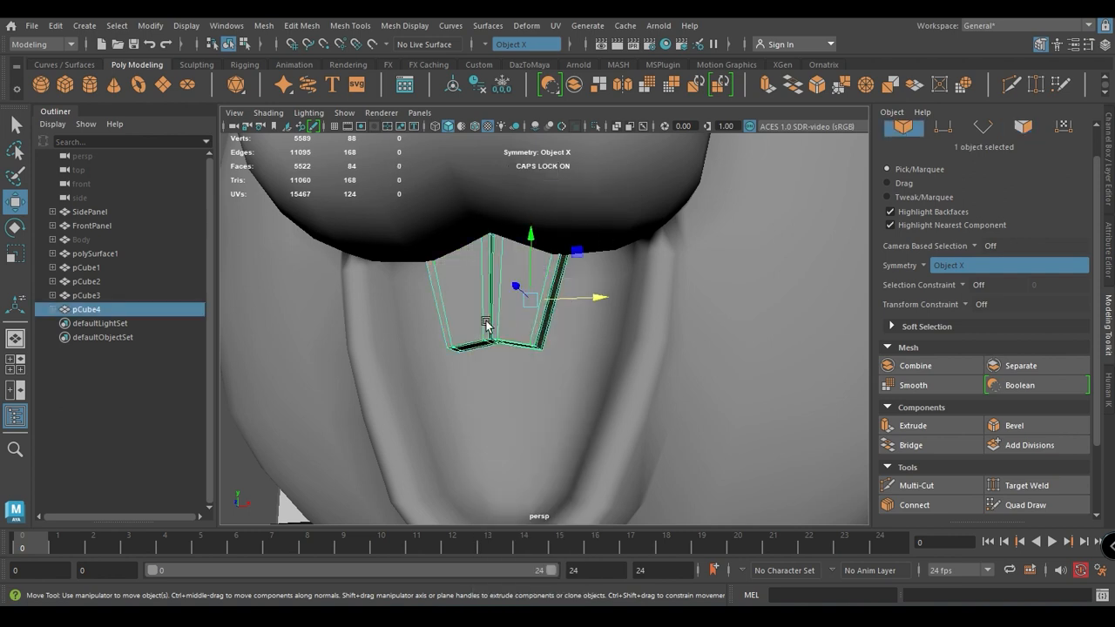
{"action": "left_click", "coordinate": [263, 27]}
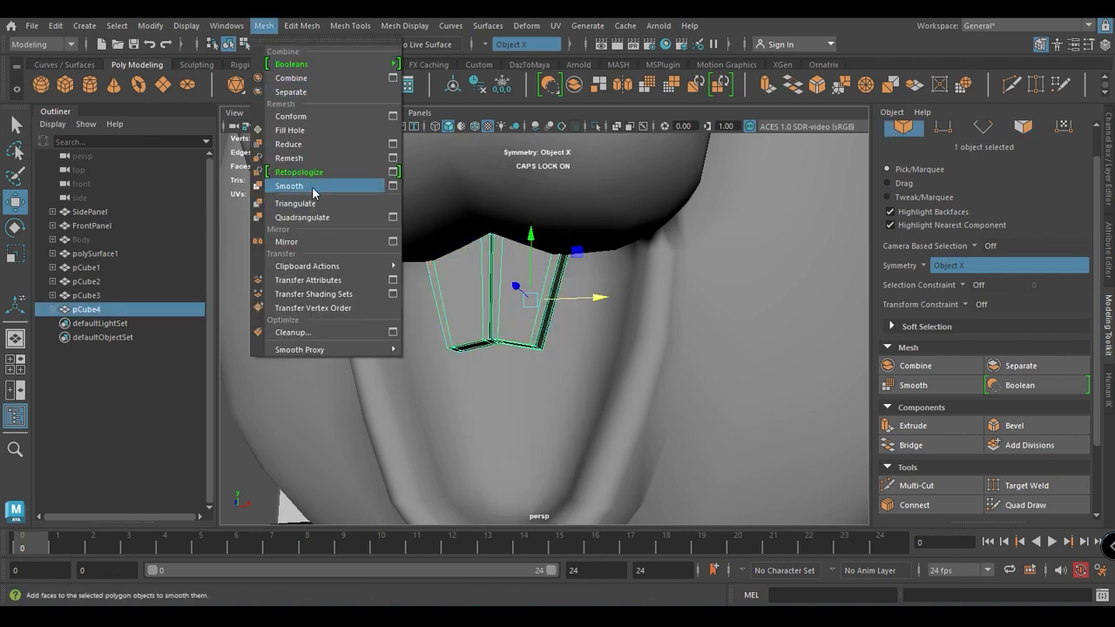
Apply Mesh > Smooth to the teeth and pull back to view the whole bear
{"action": "left_click", "coordinate": [289, 184]}
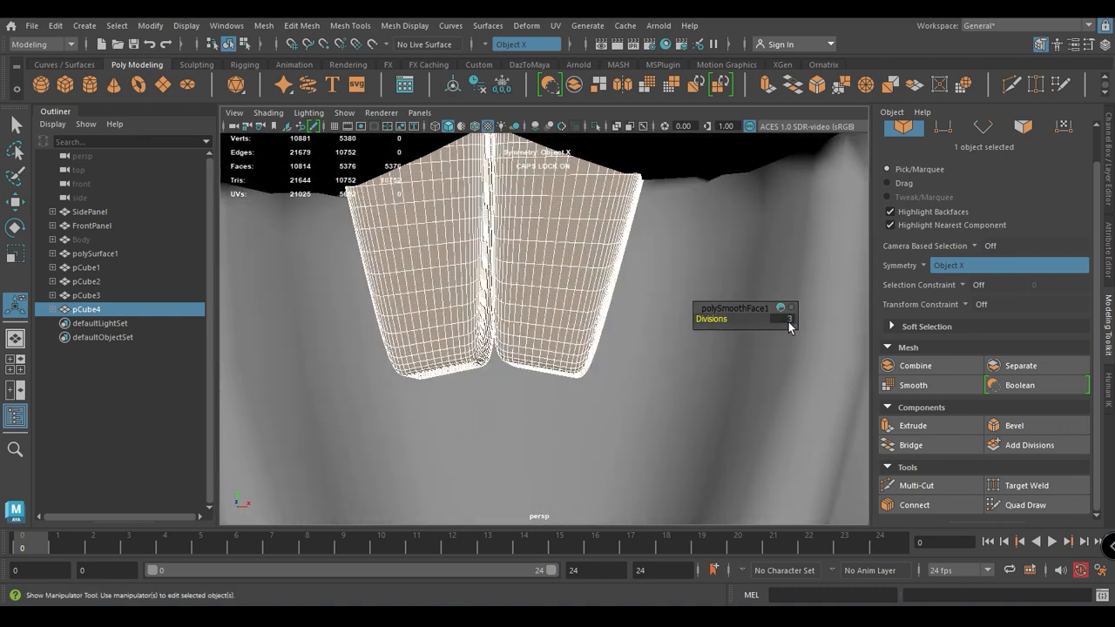
{"action": "right_click", "coordinate": [554, 209]}
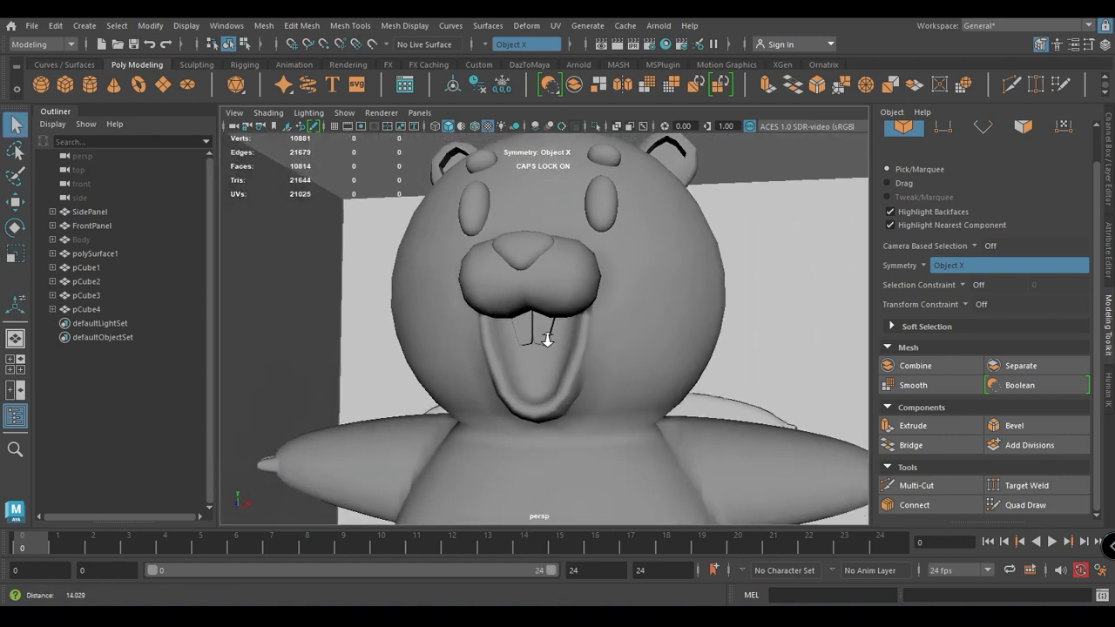
{"action": "left_click_drag", "start_coordinate": [540, 349], "coordinate": [557, 357]}
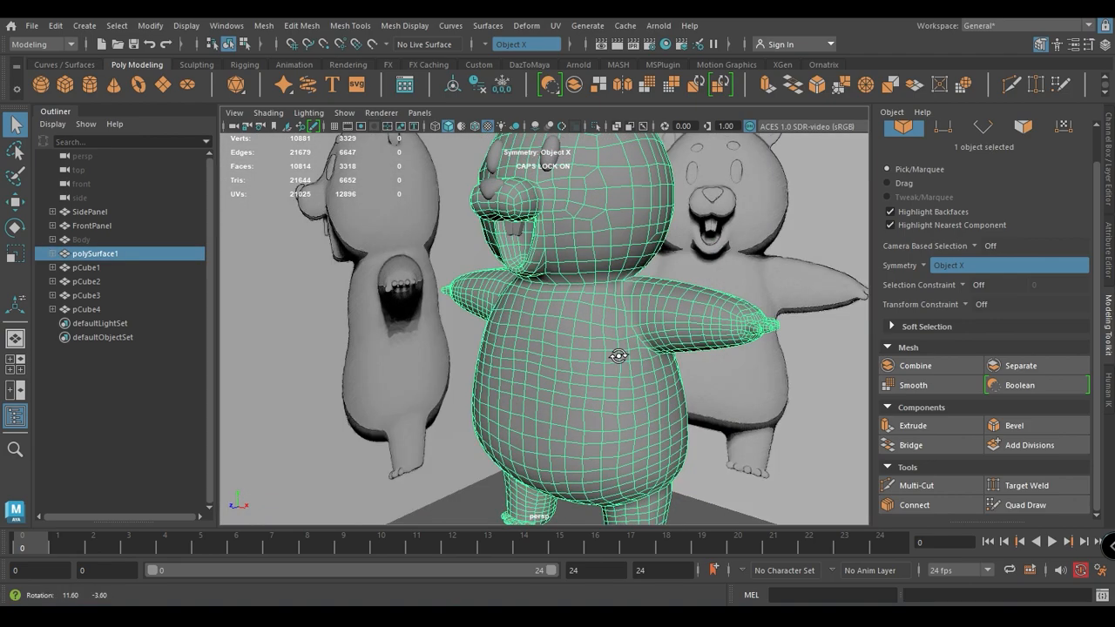
{"action": "left_click_drag", "start_coordinate": [618, 356], "coordinate": [586, 422]}
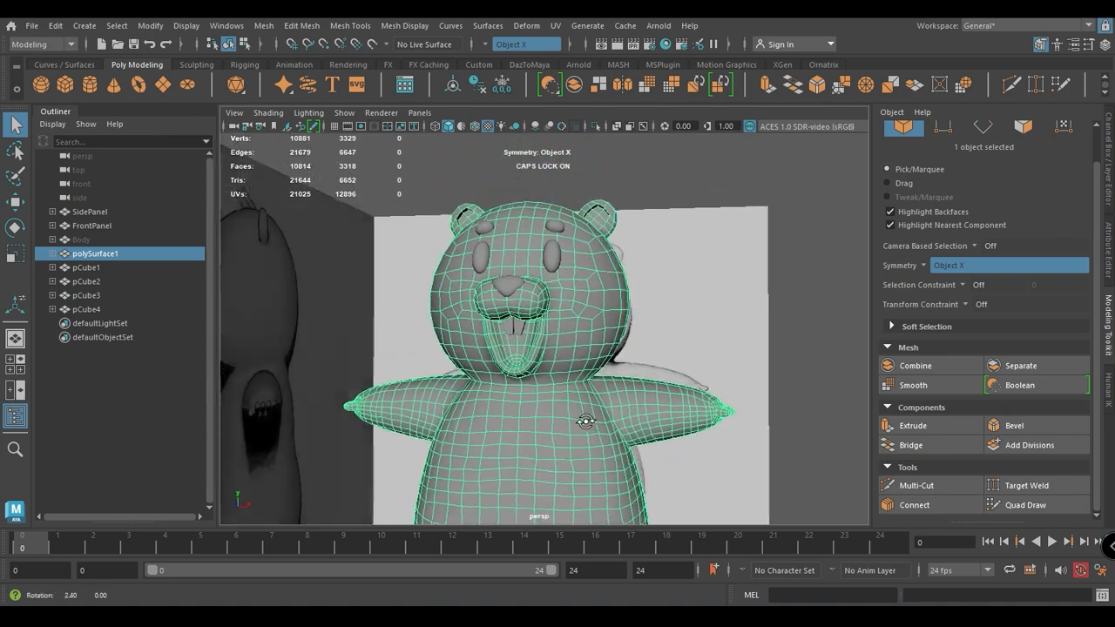